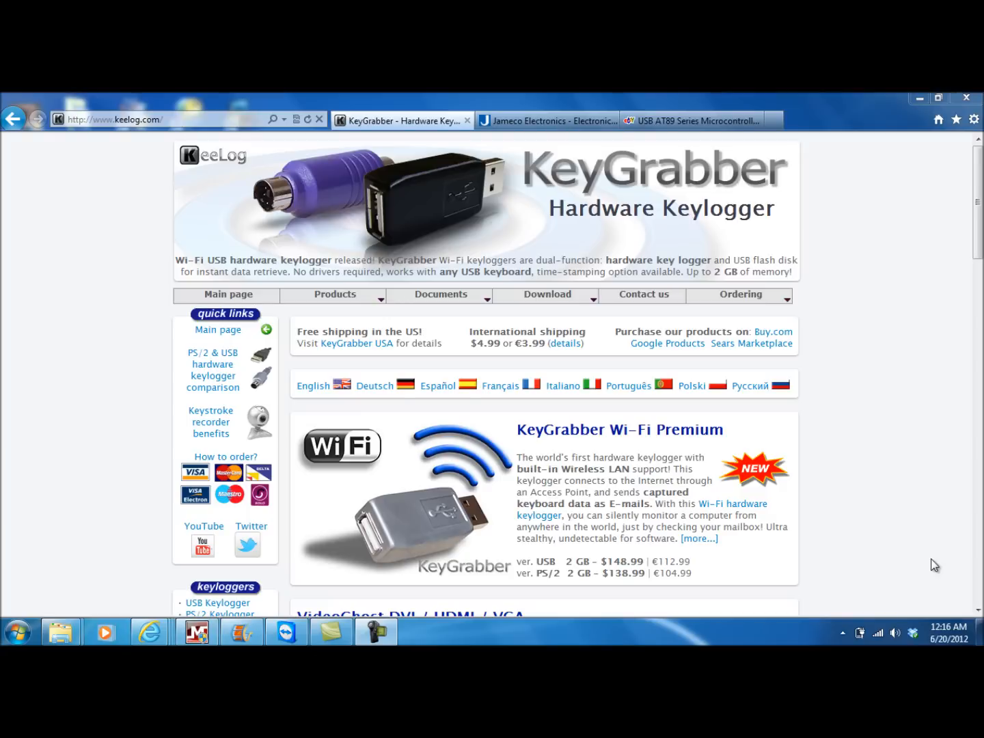
- Reach the DIY hardware keylogger page from the KeeLog home page's keylogger sidebar
{"action": "left_click", "coordinate": [112, 119]}
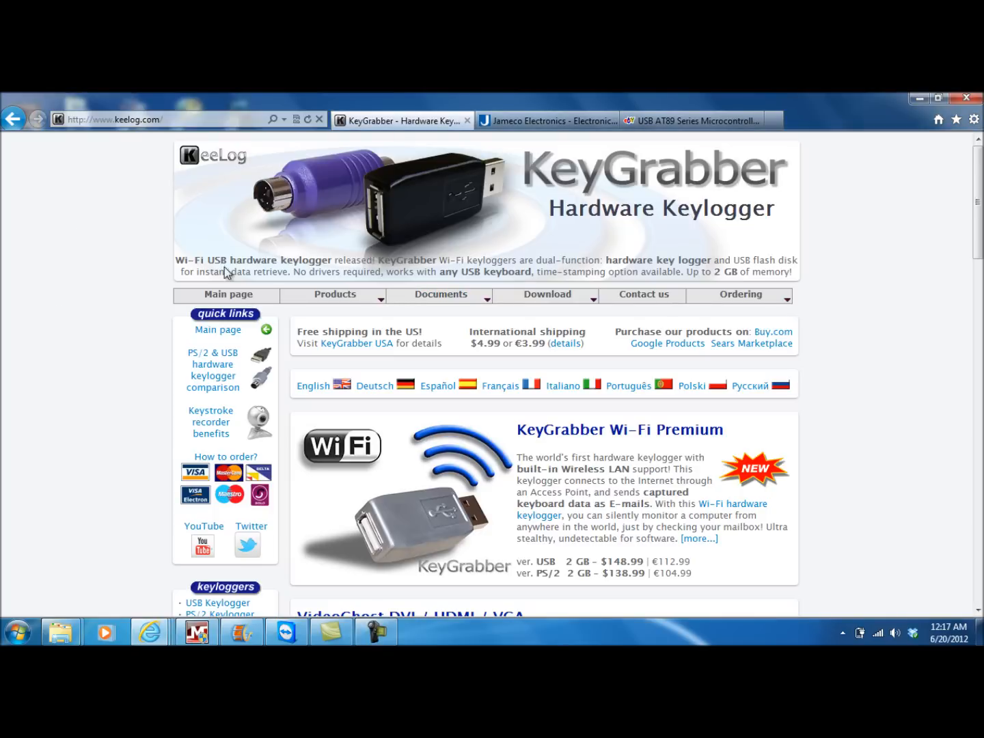
{"action": "scroll", "scroll_direction": "down", "scroll_amount": 3}
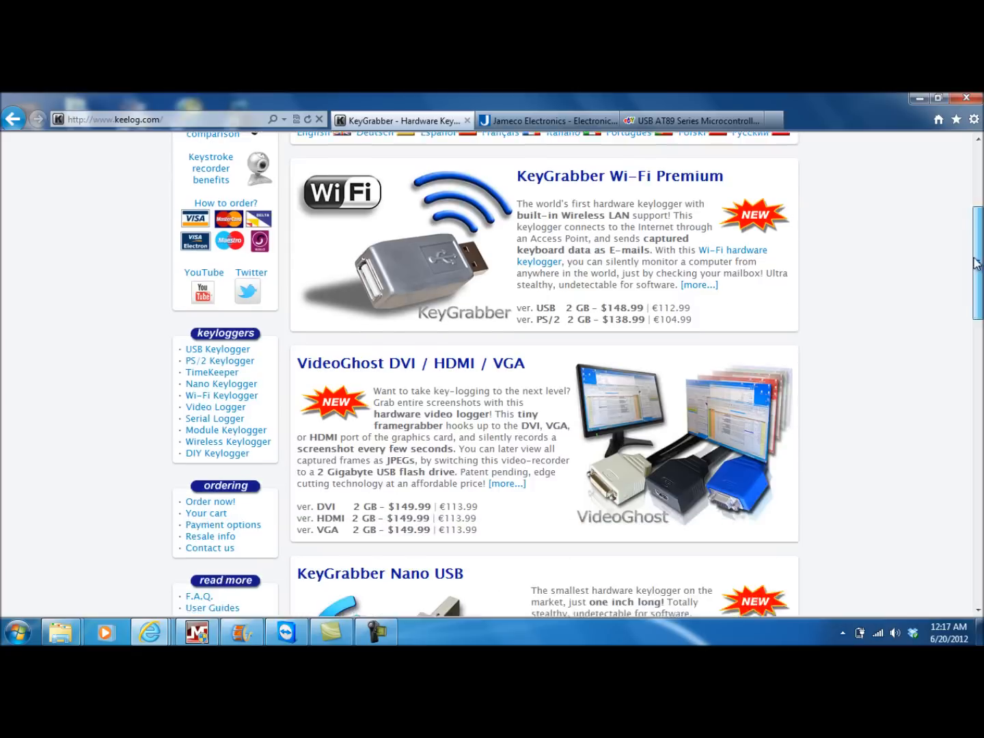
{"action": "scroll", "scroll_direction": "down", "scroll_amount": 3}
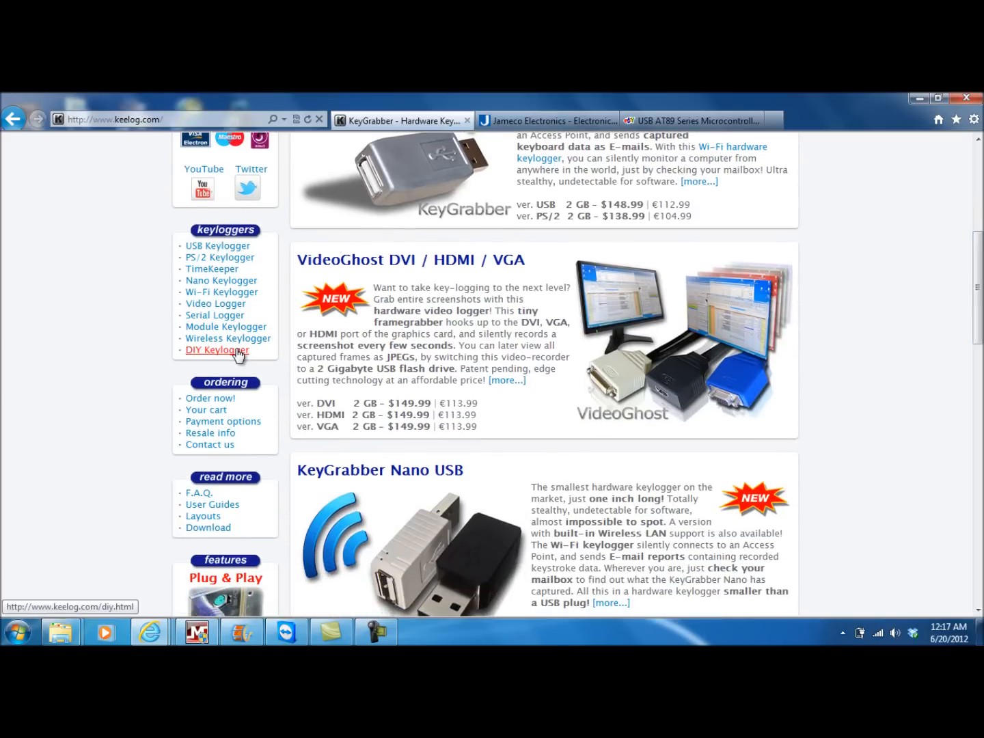
{"action": "left_click", "coordinate": [215, 350]}
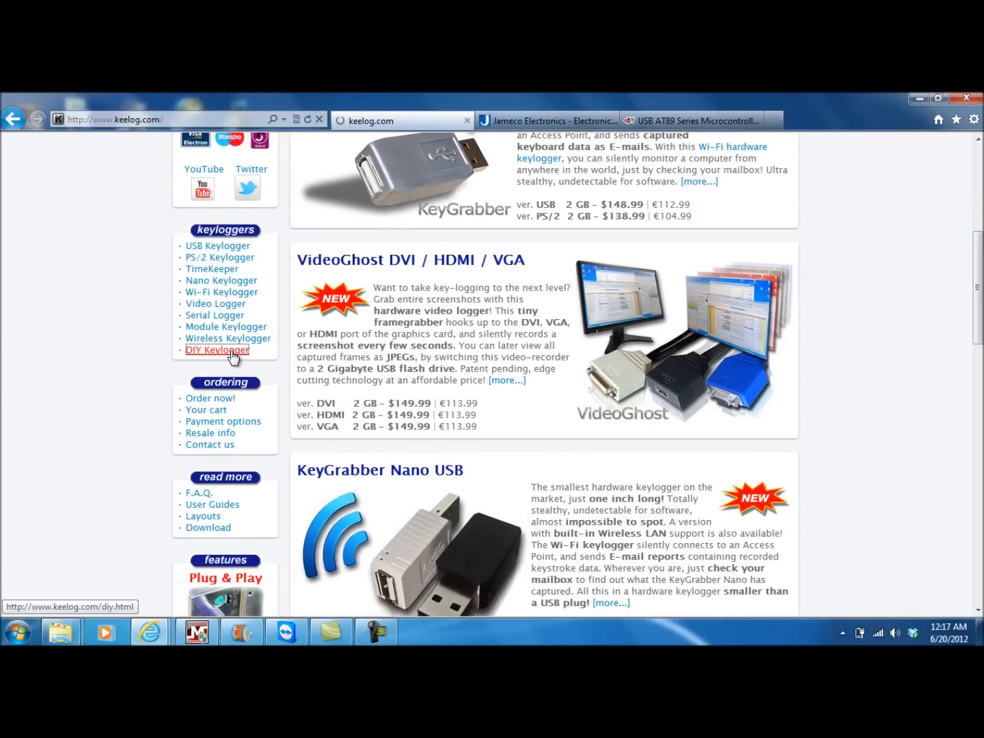
{"action": "left_click", "coordinate": [216, 350]}
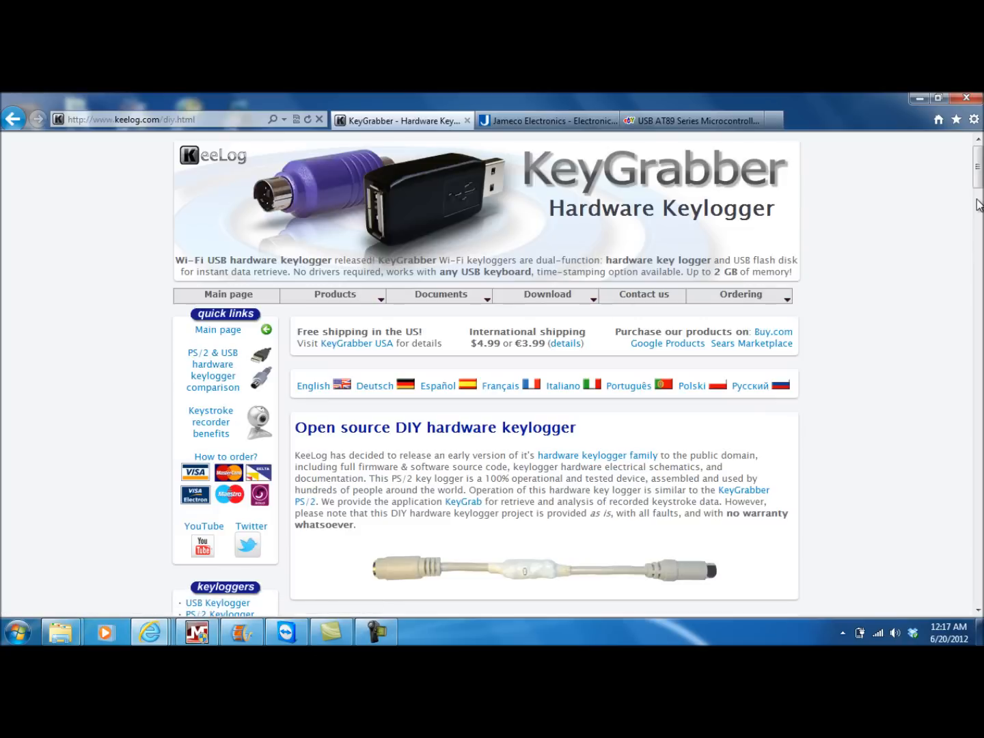
{"action": "scroll", "scroll_direction": "down", "scroll_amount": 3}
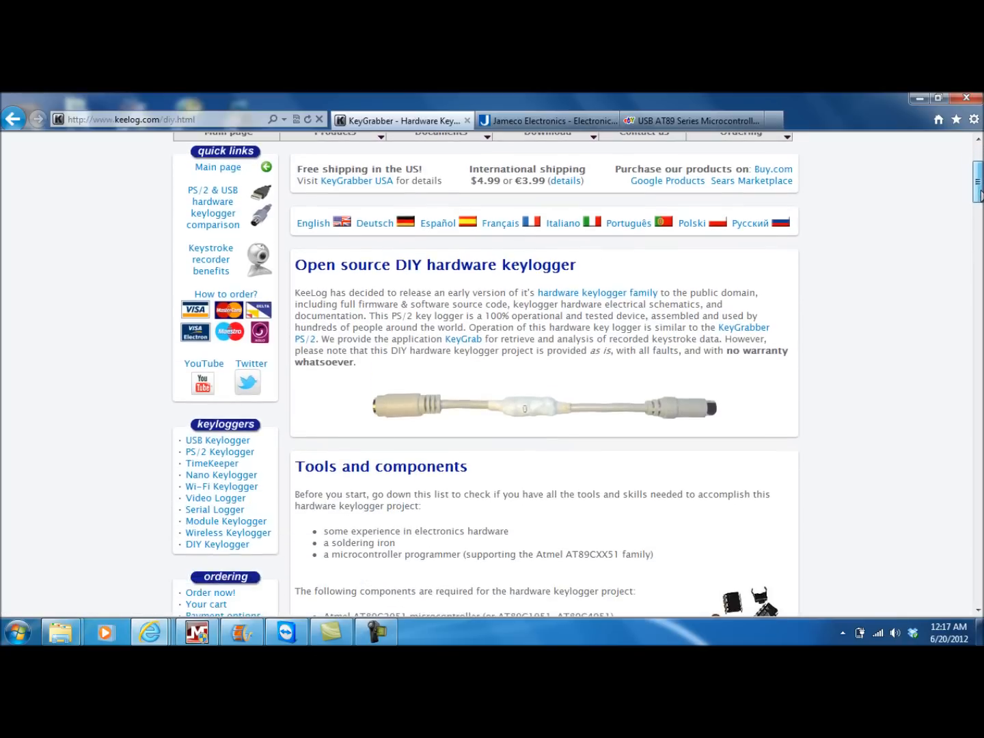
{"action": "scroll", "scroll_direction": "down", "scroll_amount": 3}
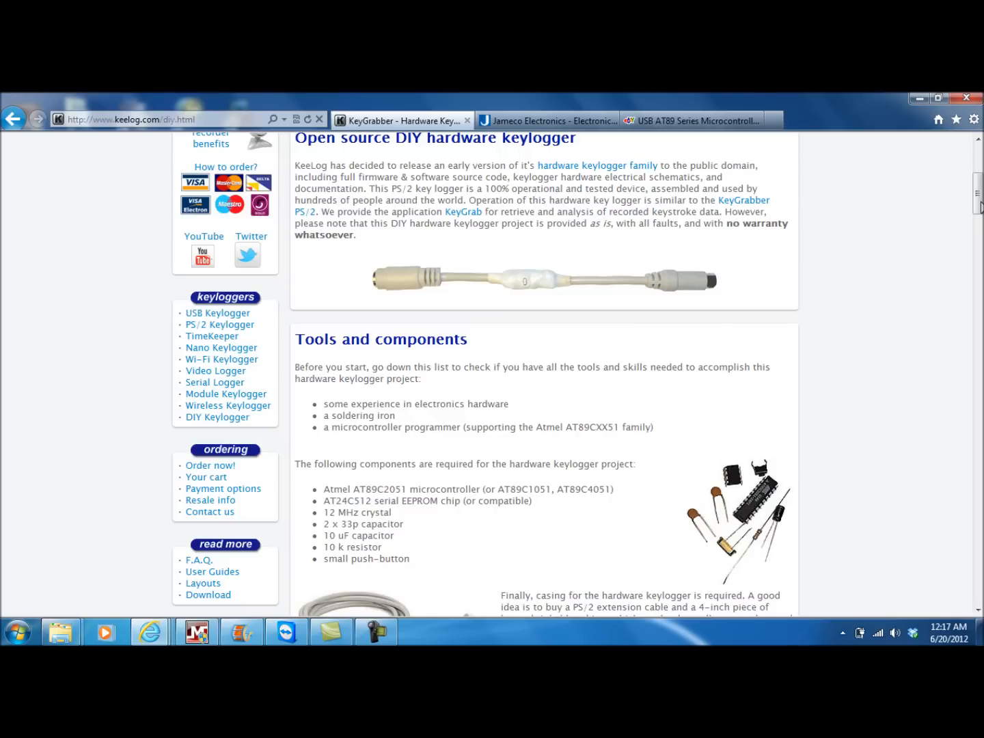
{"action": "scroll", "scroll_direction": "down", "scroll_amount": 3}
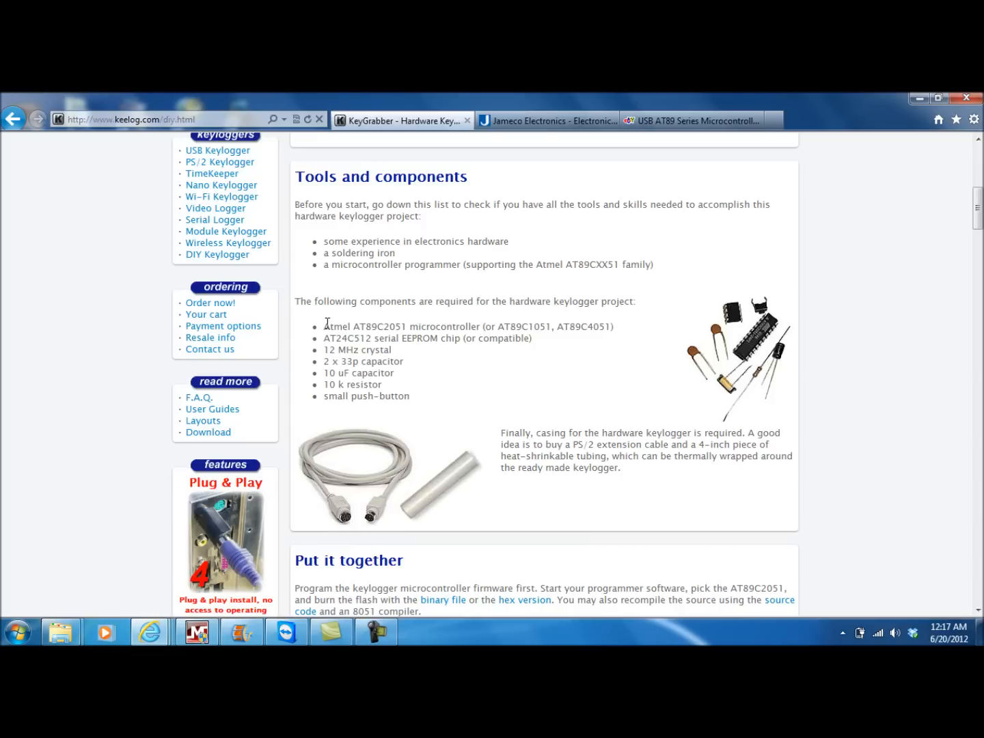
{"action": "mouse_move", "coordinate": [333, 328]}
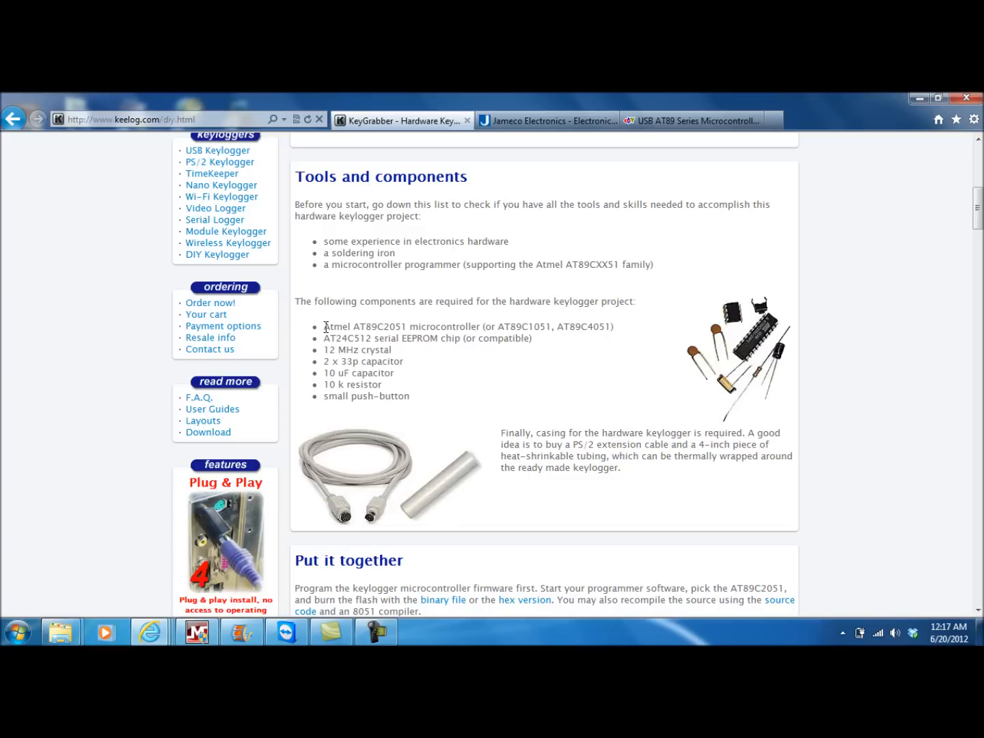
{"action": "left_click_drag", "start_coordinate": [324, 325], "coordinate": [478, 325]}
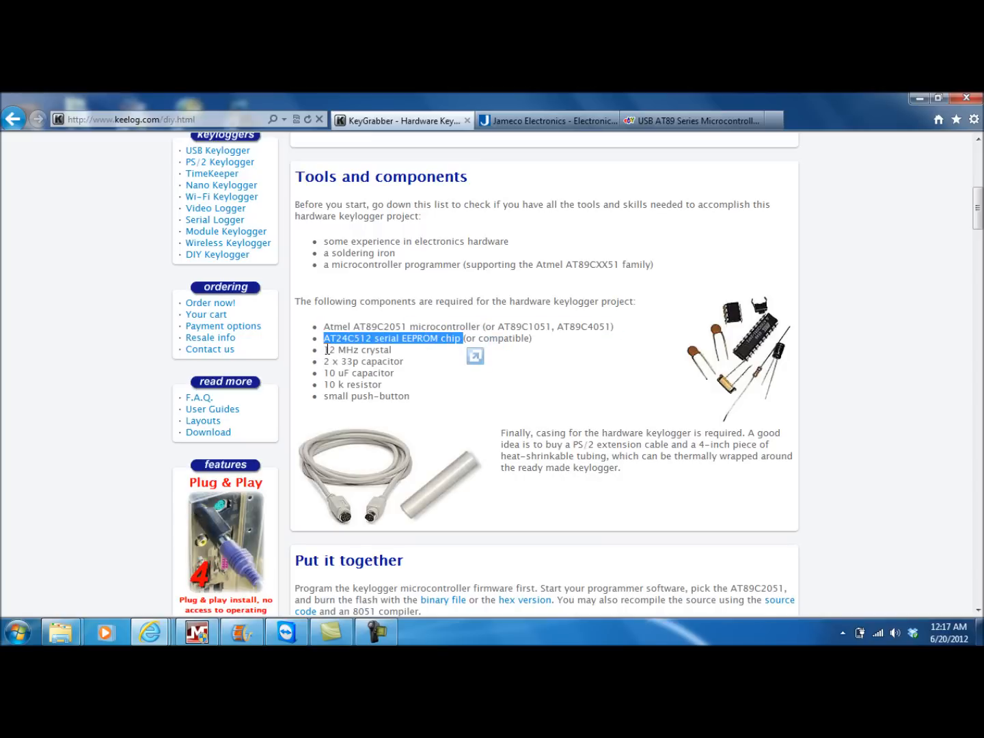
{"action": "double_click", "coordinate": [358, 350]}
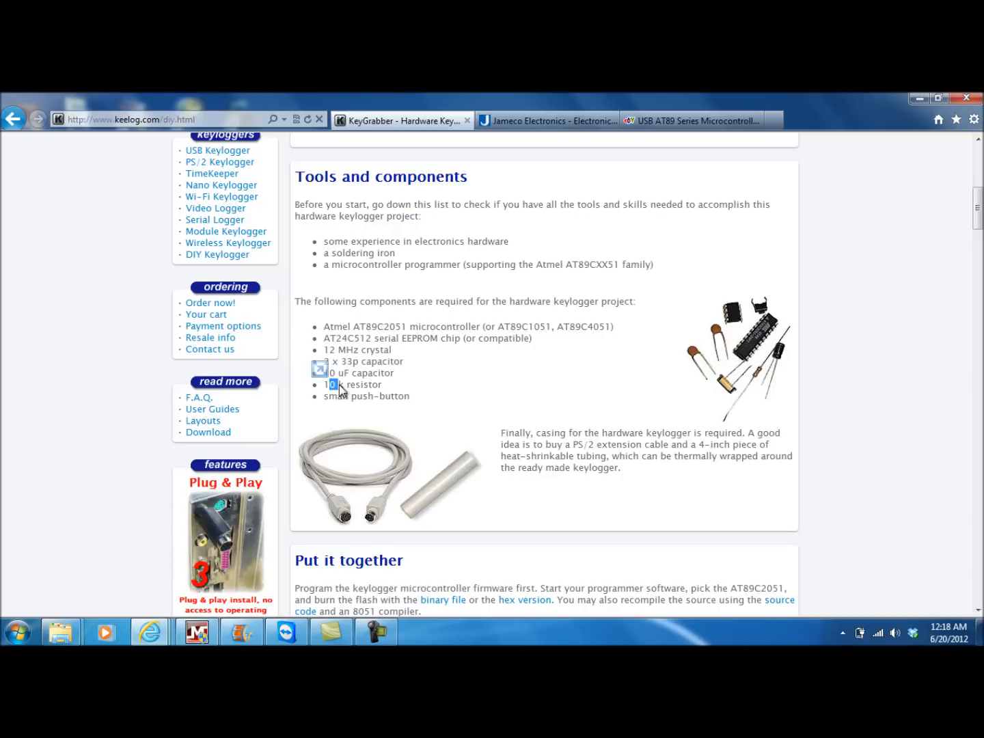
{"action": "left_click_drag", "start_coordinate": [335, 383], "coordinate": [380, 396]}
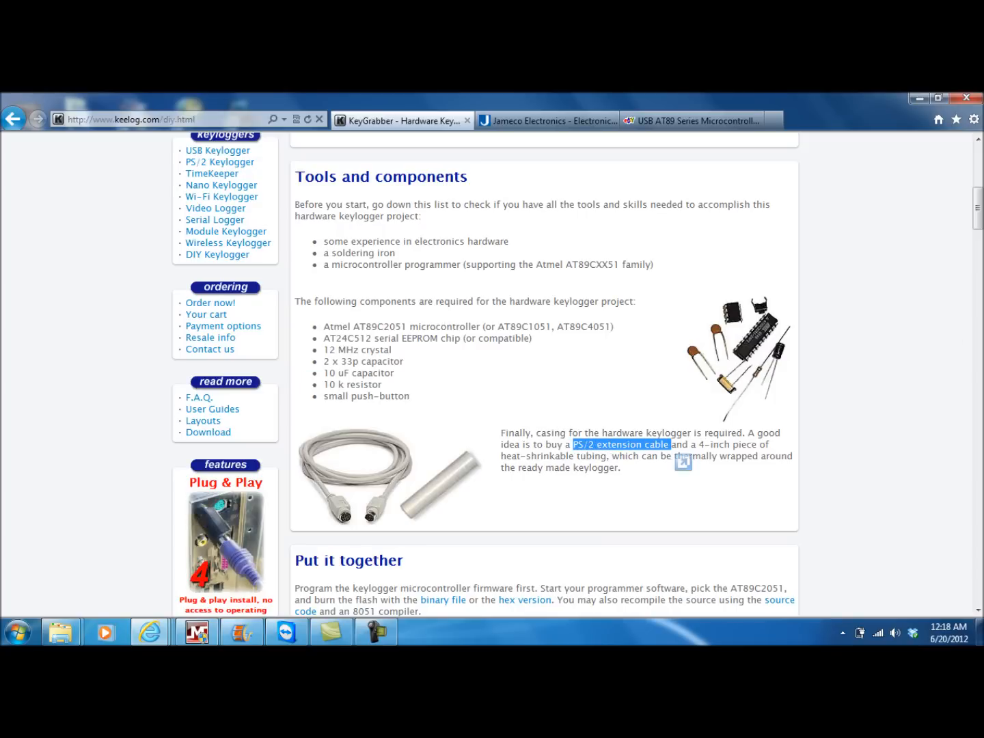
{"action": "scroll", "scroll_direction": "down", "scroll_amount": 3}
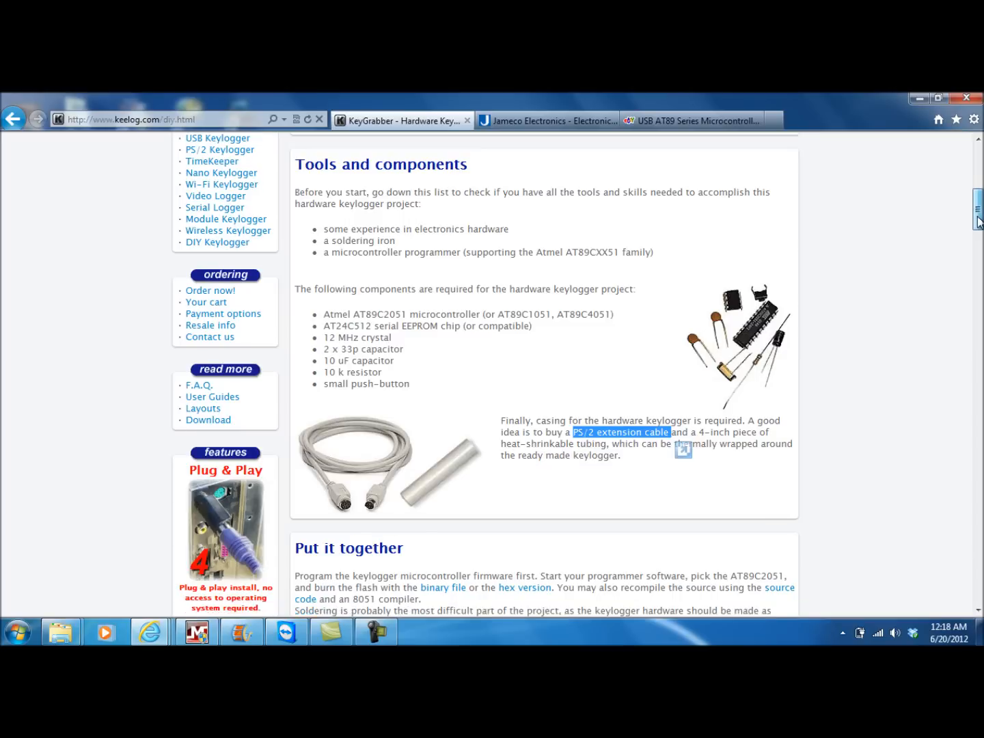
{"action": "scroll", "scroll_direction": "down", "scroll_amount": 3}
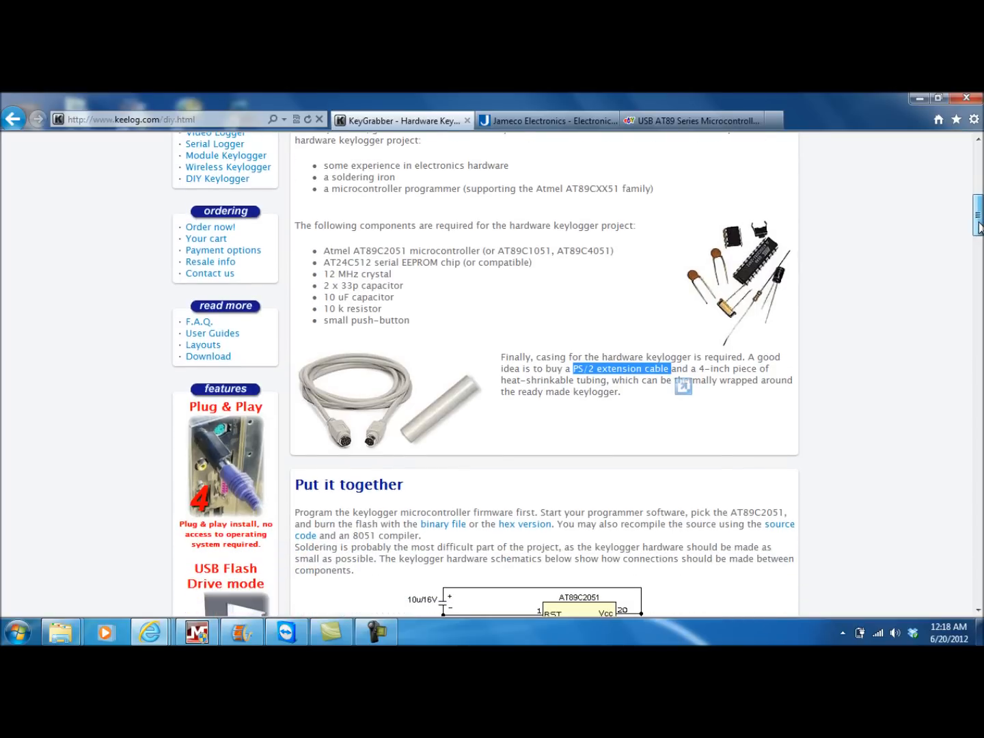
{"action": "scroll", "scroll_direction": "down", "scroll_amount": 3}
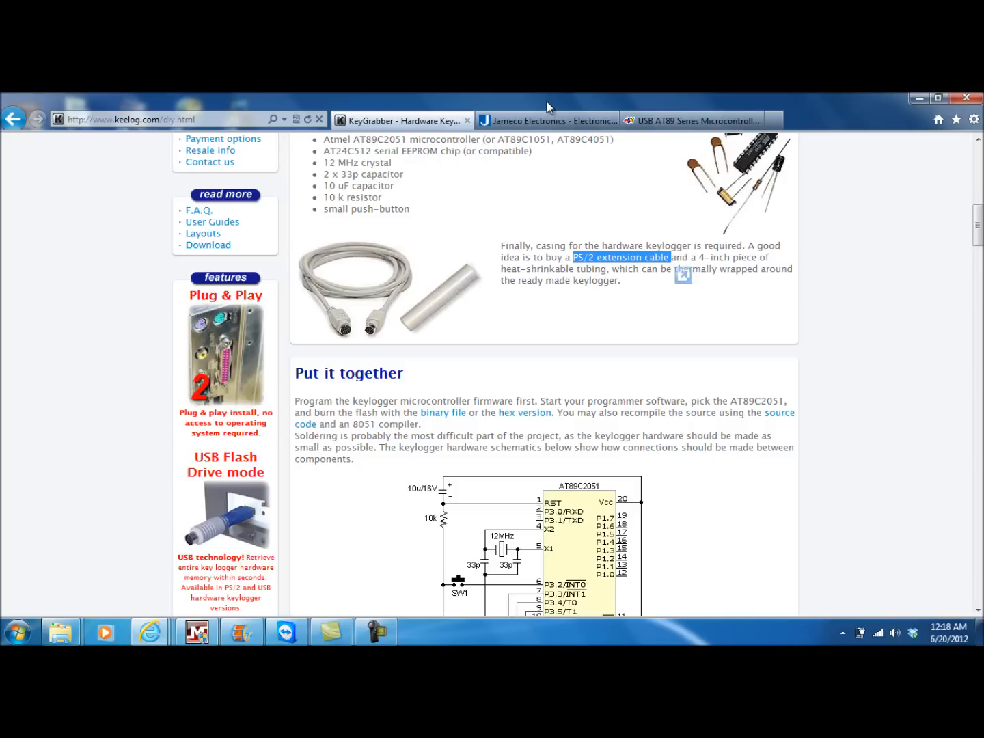
{"action": "left_click", "coordinate": [547, 120]}
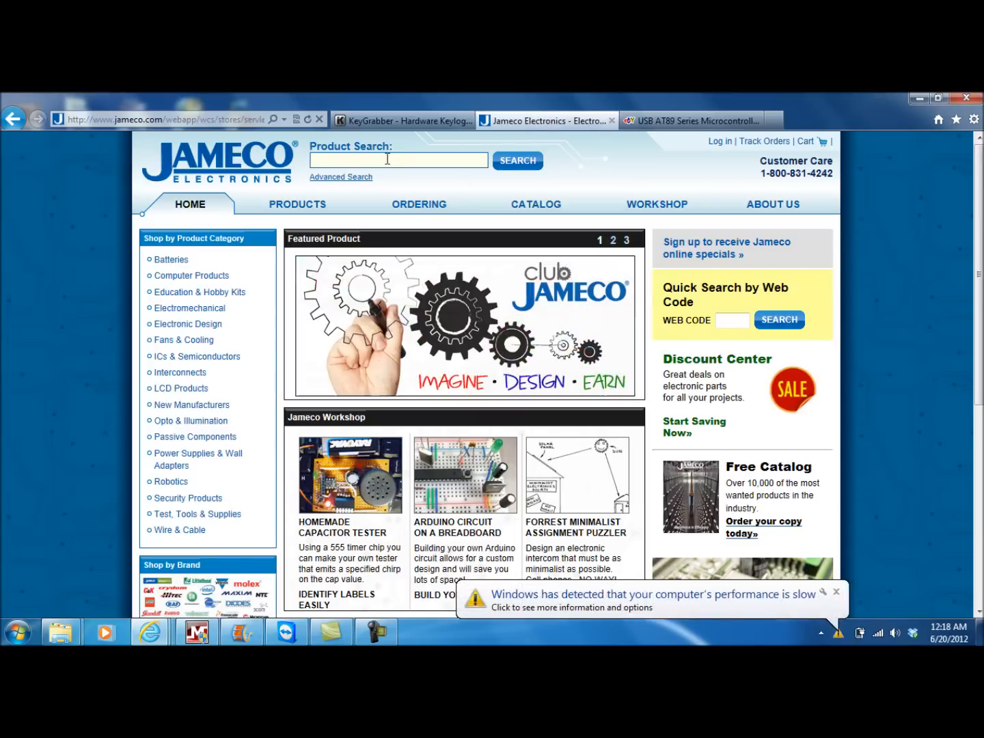
{"action": "mouse_move", "coordinate": [232, 162]}
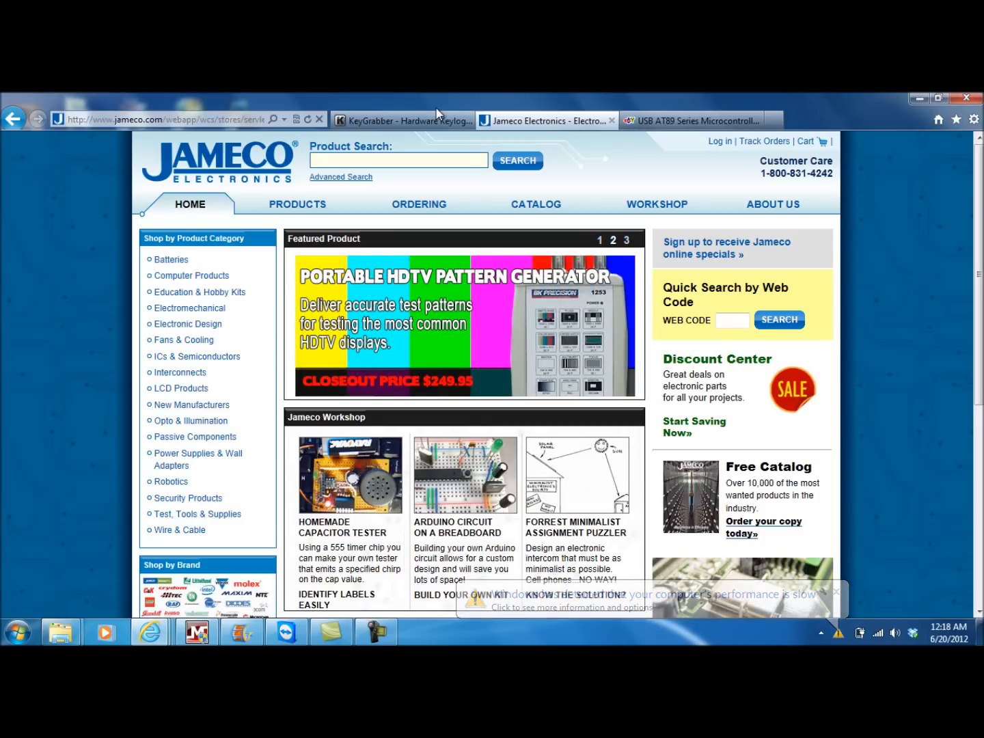
{"action": "left_click", "coordinate": [401, 120]}
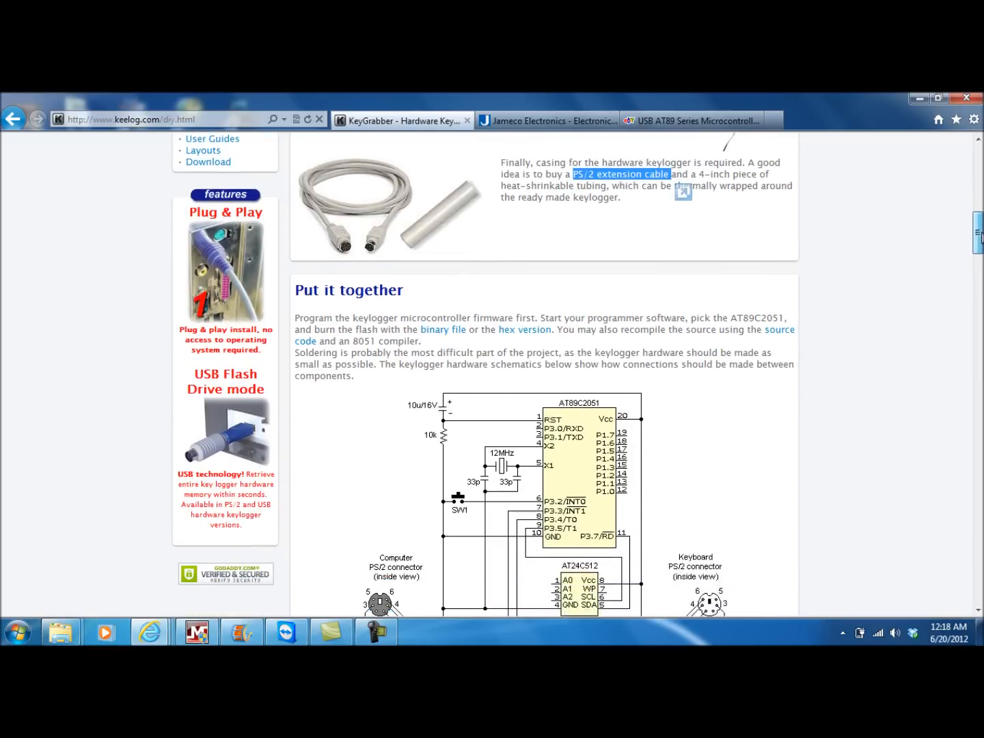
{"action": "scroll", "scroll_direction": "down", "scroll_amount": 3}
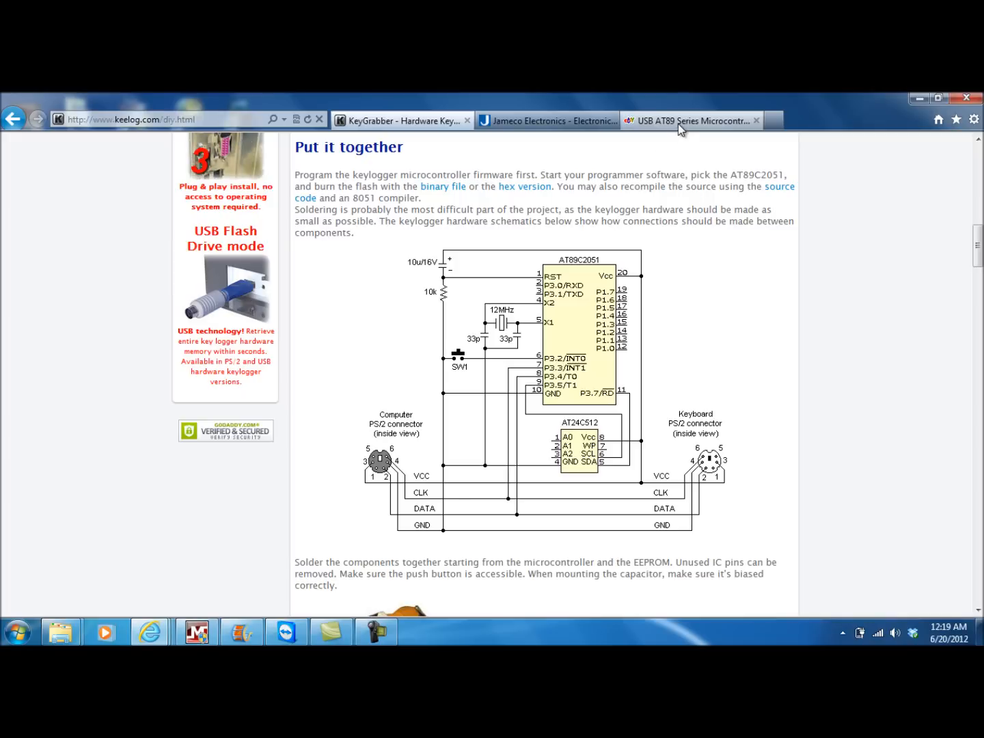
- Show the eBay listing for the USB AT89 series microcontroller programmer
{"action": "left_click", "coordinate": [690, 120]}
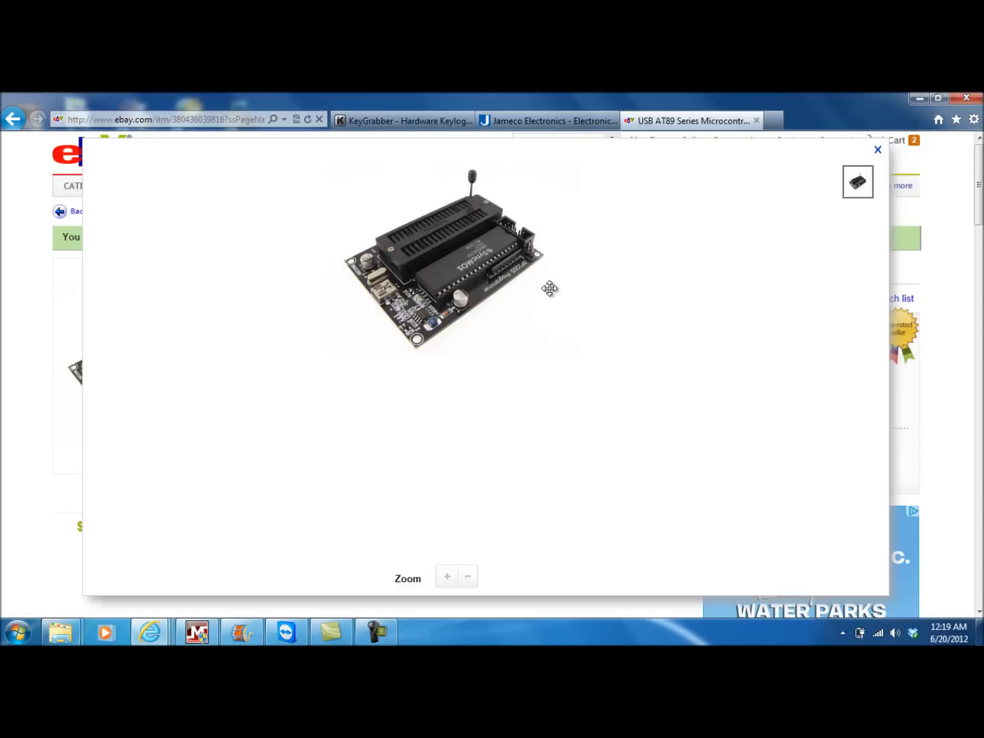
{"action": "mouse_move", "coordinate": [667, 172]}
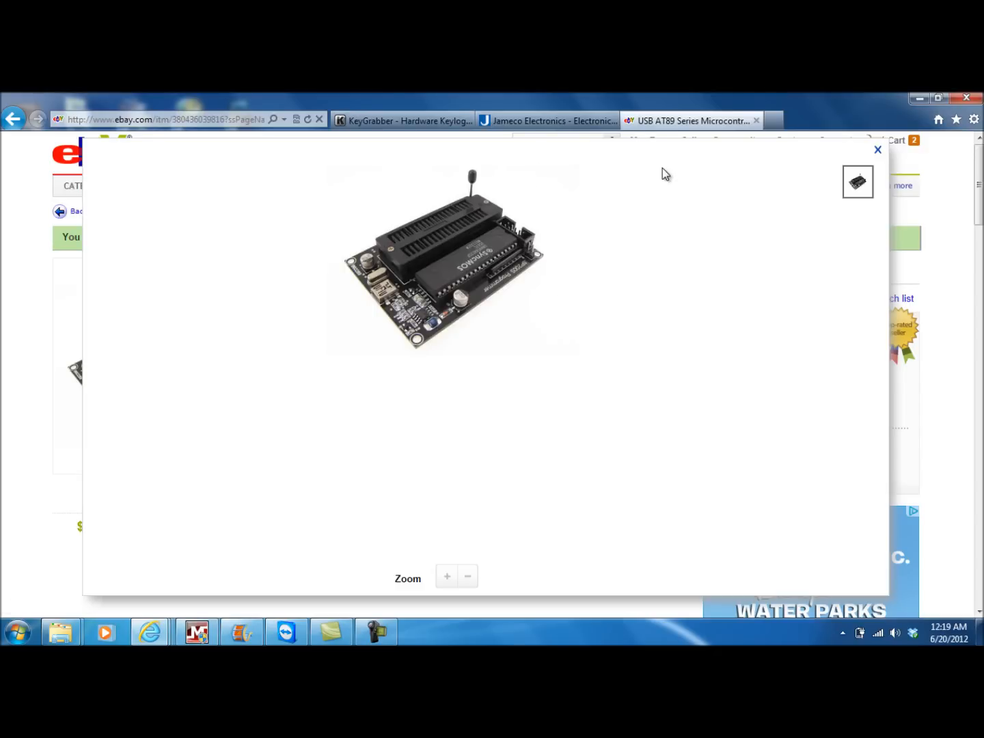
{"action": "mouse_move", "coordinate": [693, 120]}
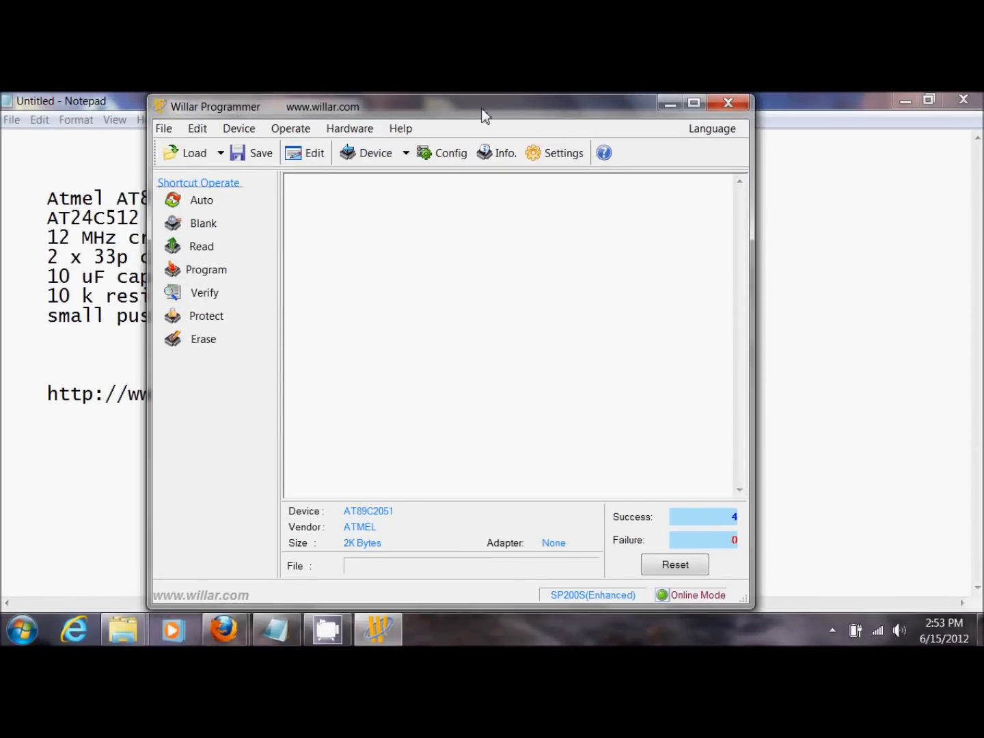
{"action": "mouse_move", "coordinate": [423, 117]}
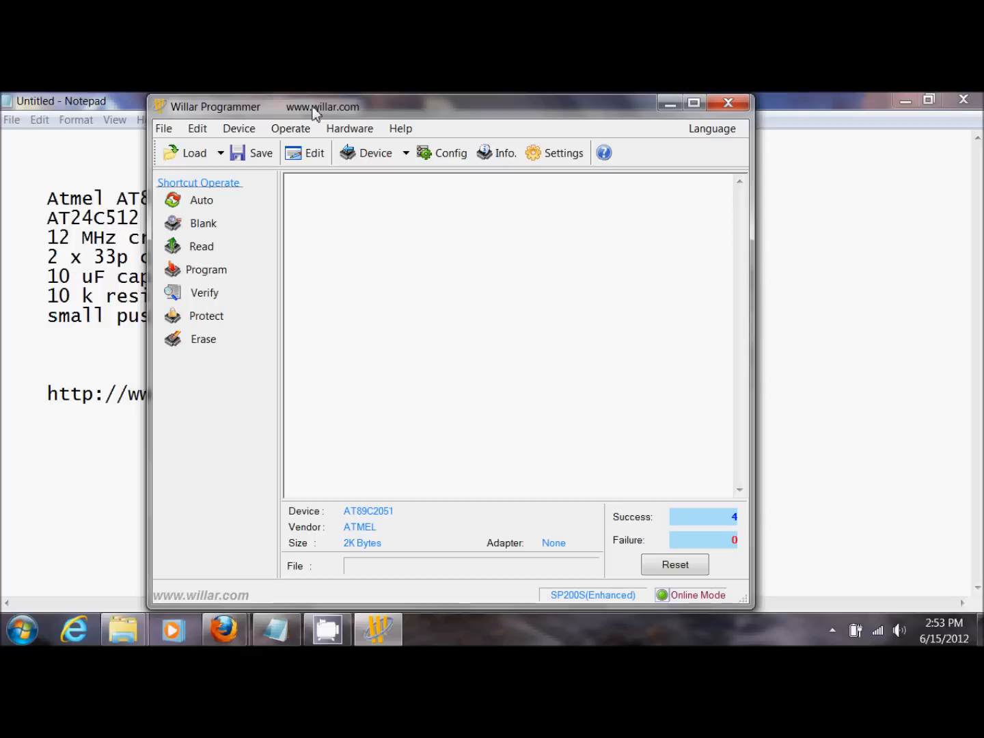
{"action": "mouse_move", "coordinate": [249, 122]}
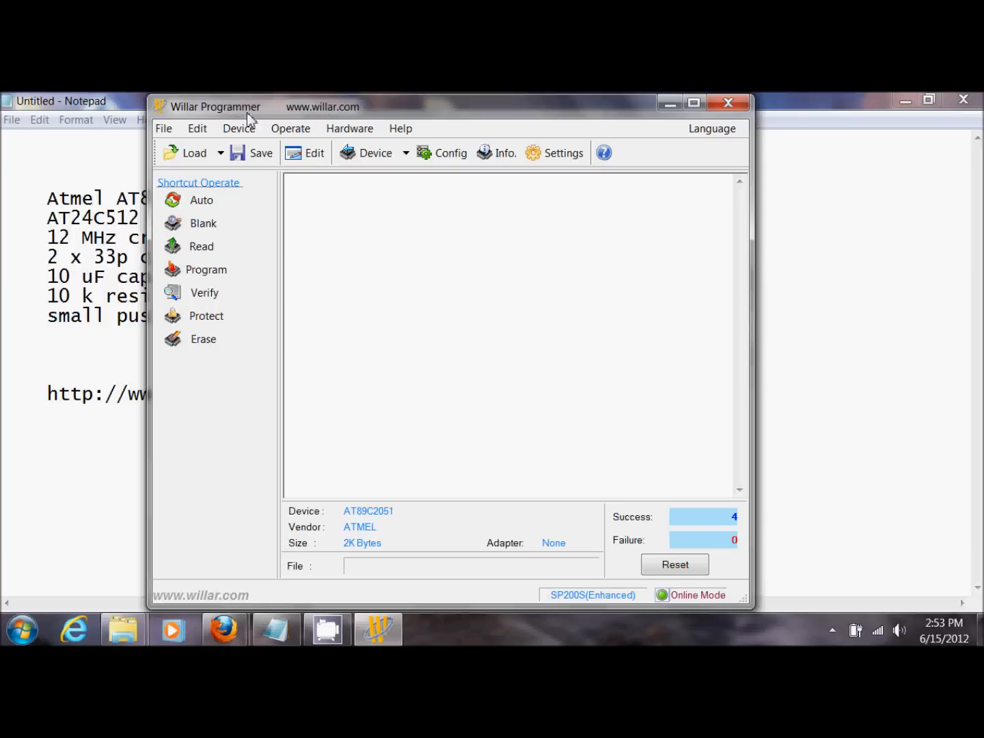
{"action": "mouse_move", "coordinate": [383, 199]}
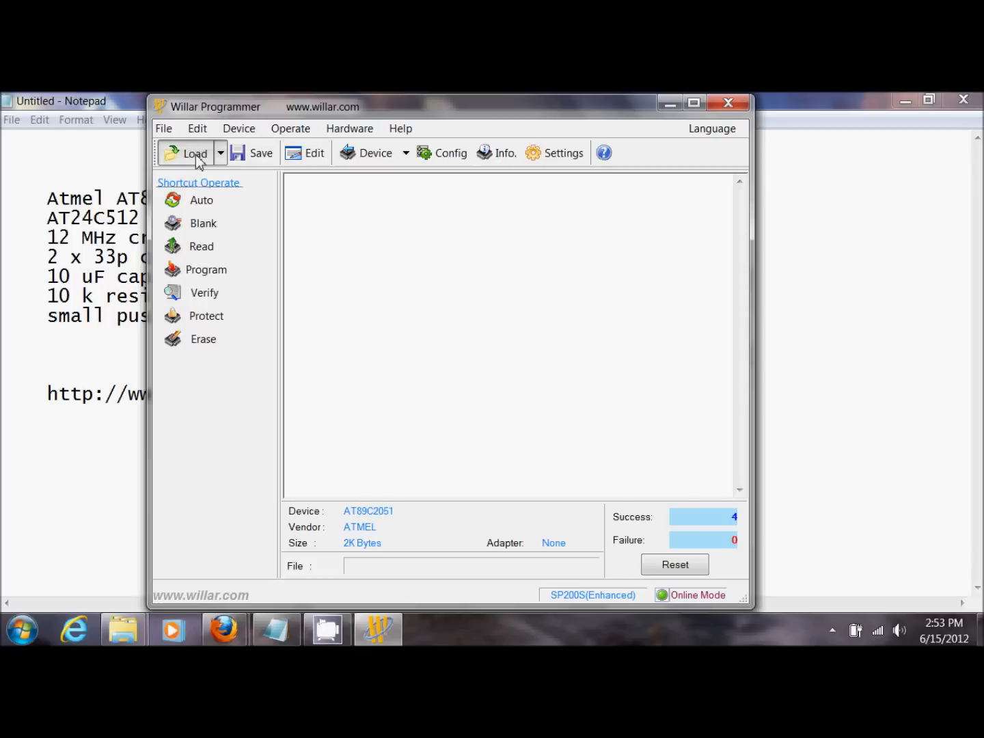
- Browse C: > Users > has > Downloads in the load-file chooser and select diy.bin
{"action": "left_click", "coordinate": [193, 153]}
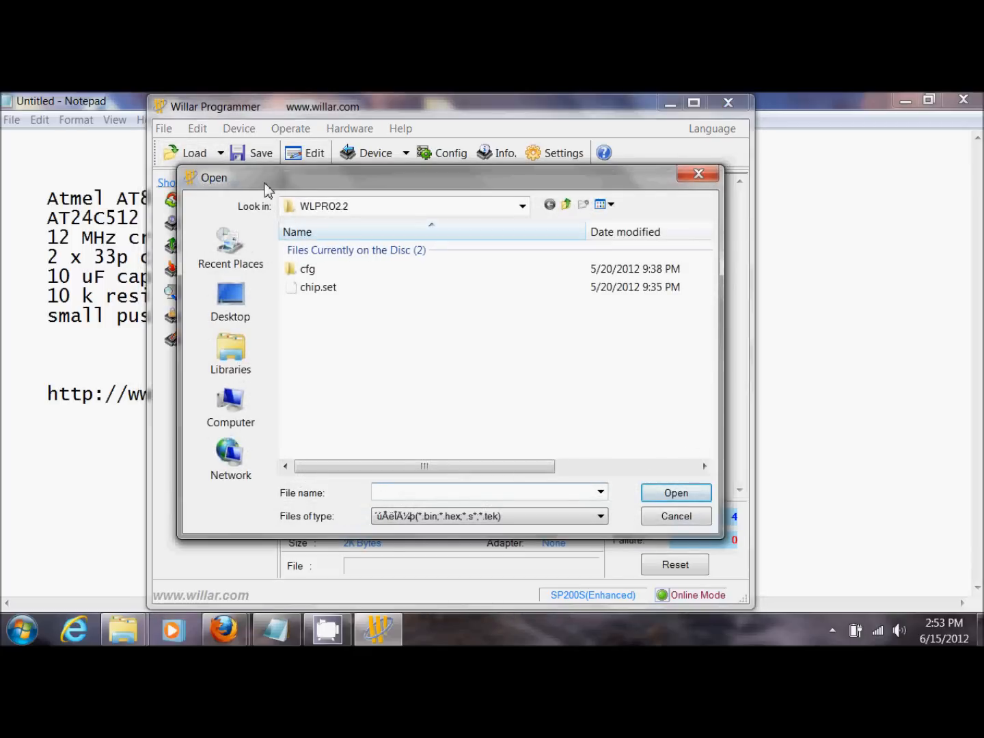
{"action": "left_click", "coordinate": [317, 286]}
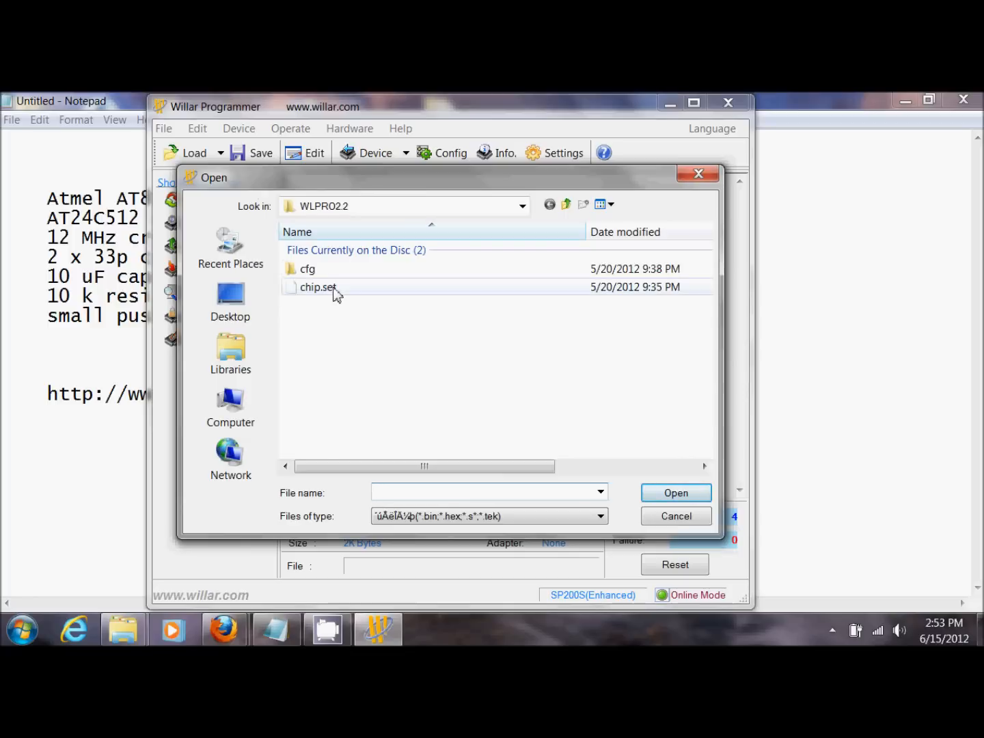
{"action": "mouse_move", "coordinate": [229, 407]}
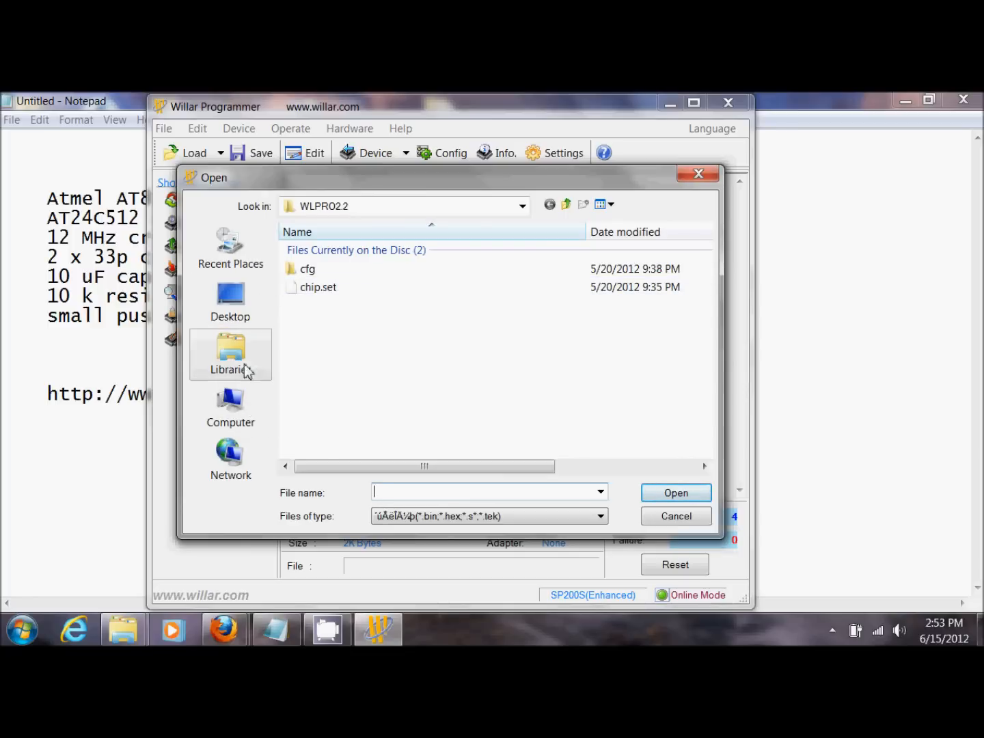
{"action": "mouse_move", "coordinate": [246, 407]}
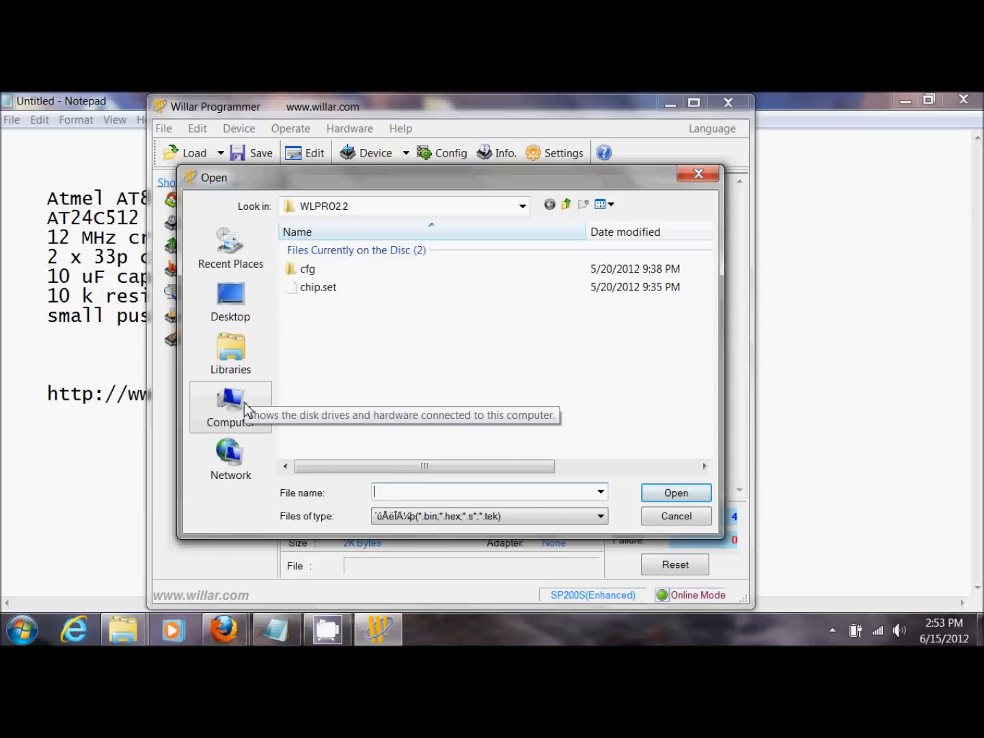
{"action": "left_click", "coordinate": [229, 407]}
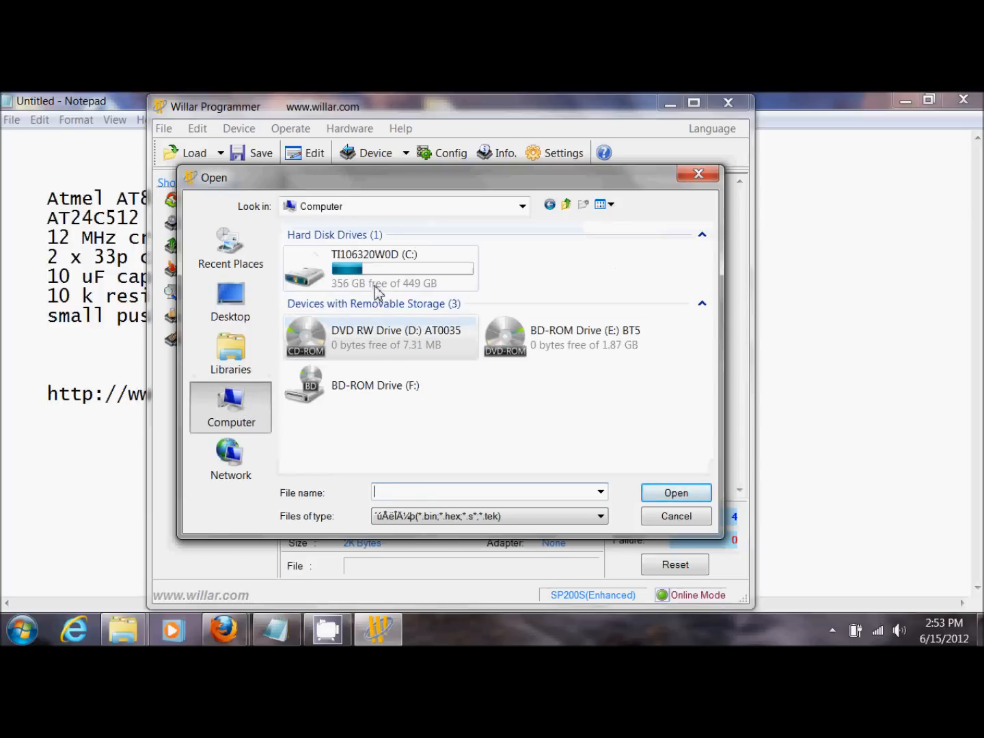
{"action": "left_click", "coordinate": [374, 268]}
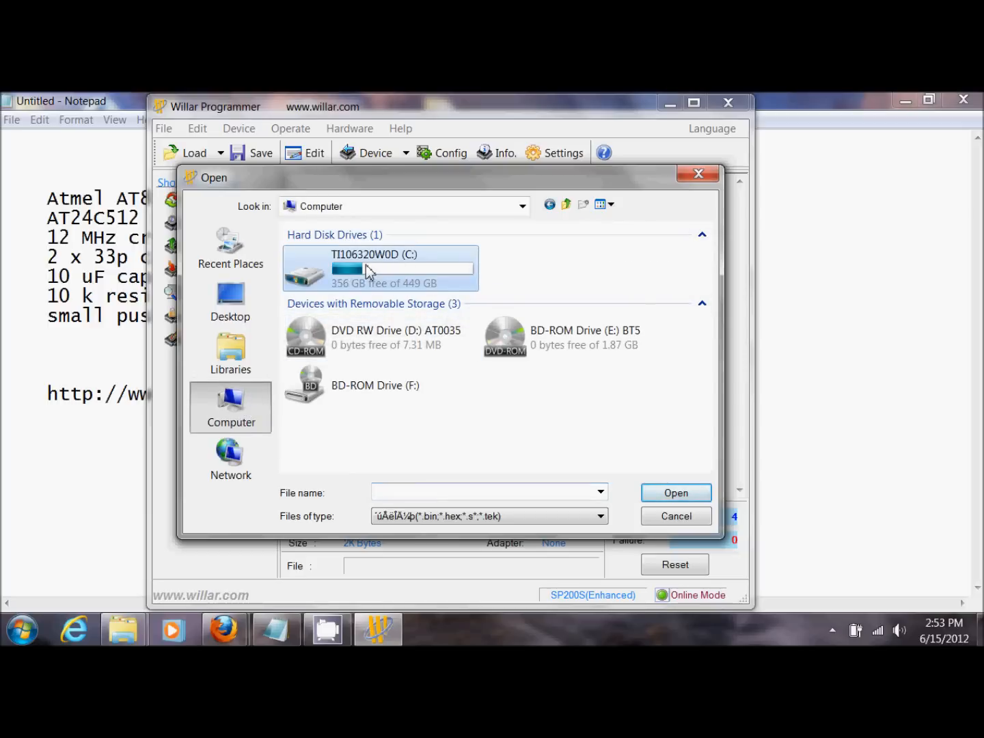
{"action": "double_click", "coordinate": [375, 268]}
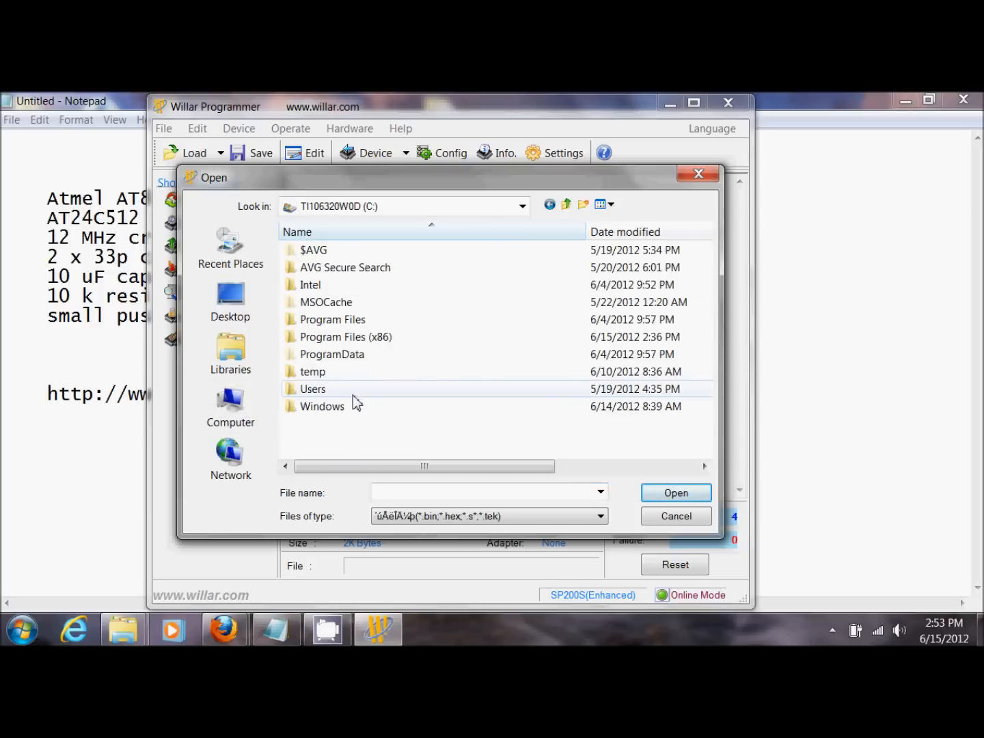
{"action": "mouse_move", "coordinate": [320, 406]}
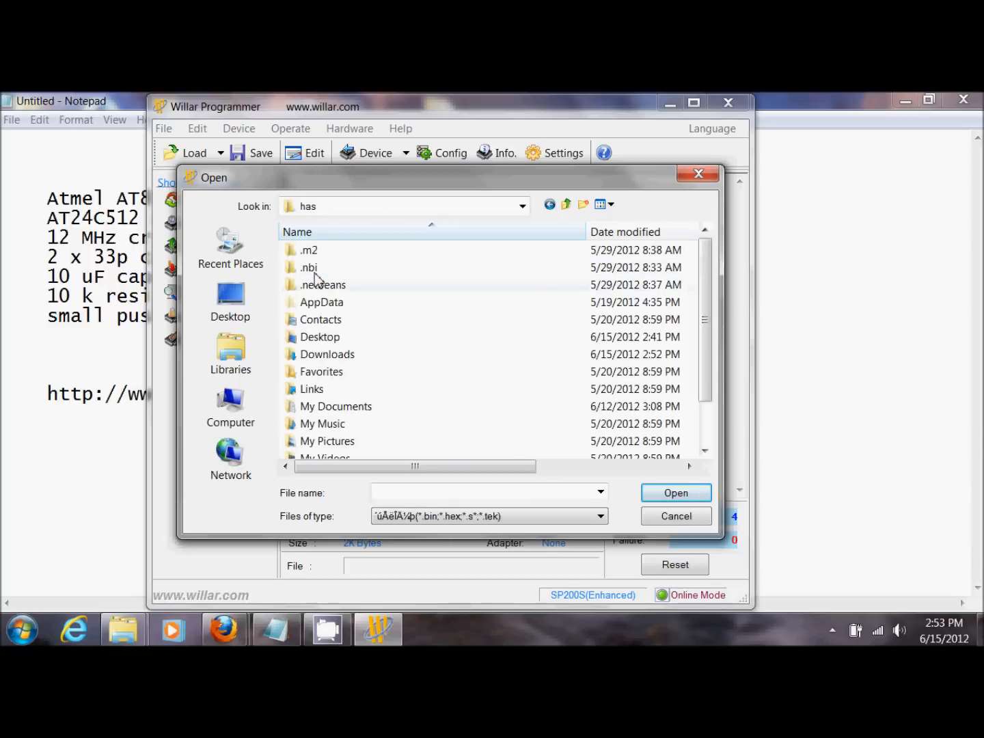
{"action": "left_click", "coordinate": [328, 354]}
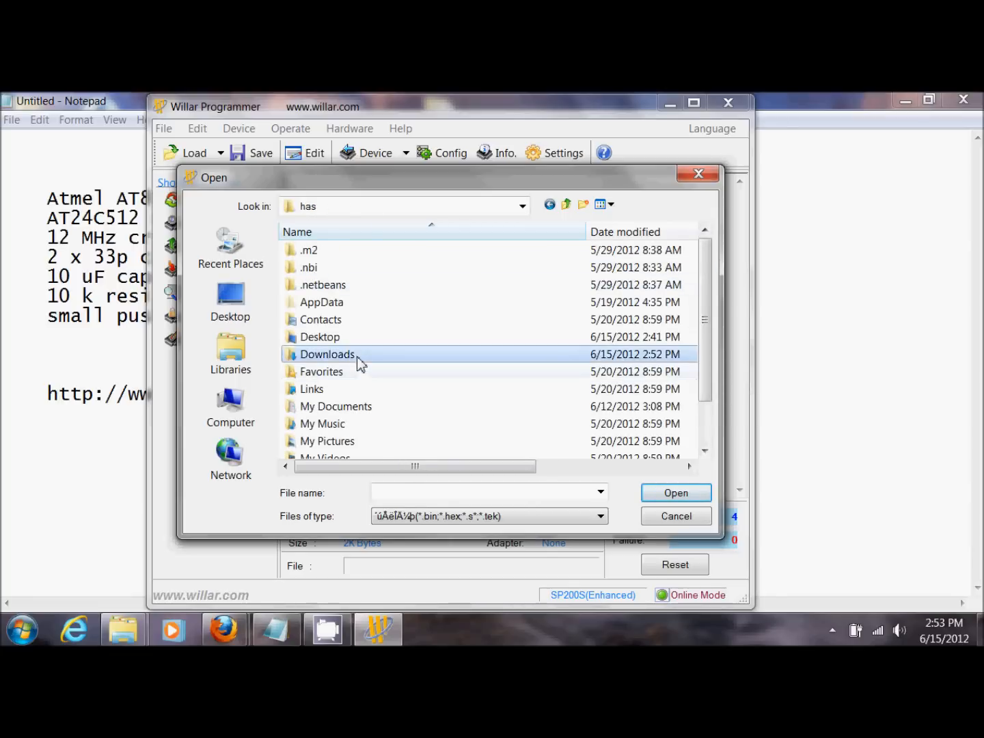
{"action": "double_click", "coordinate": [326, 354]}
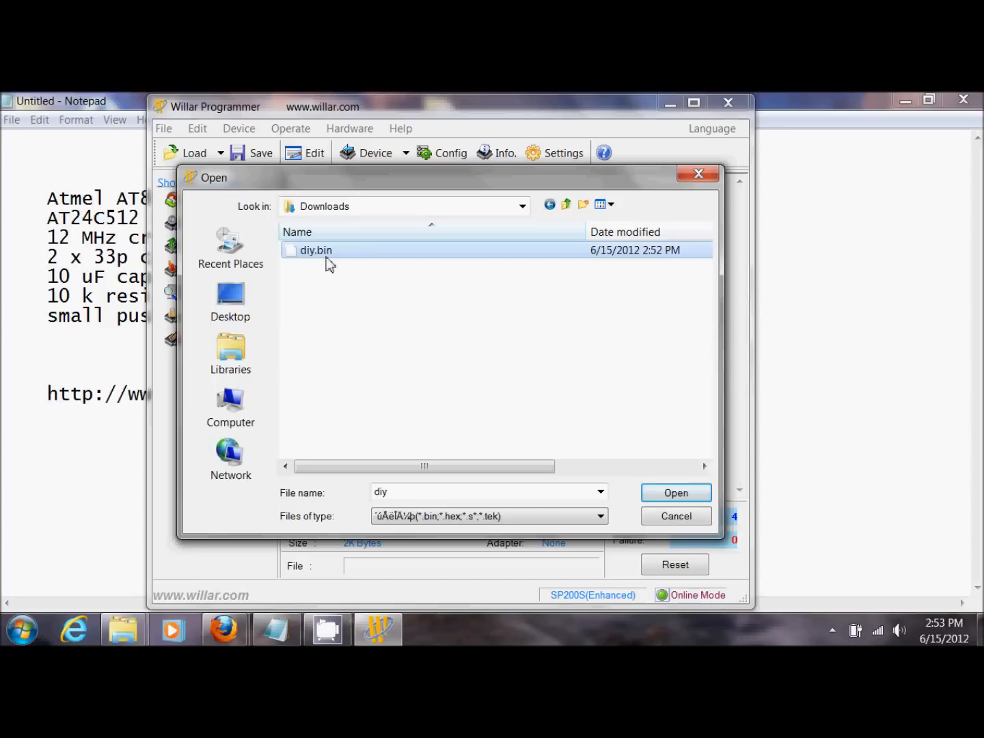
{"action": "left_click", "coordinate": [675, 491]}
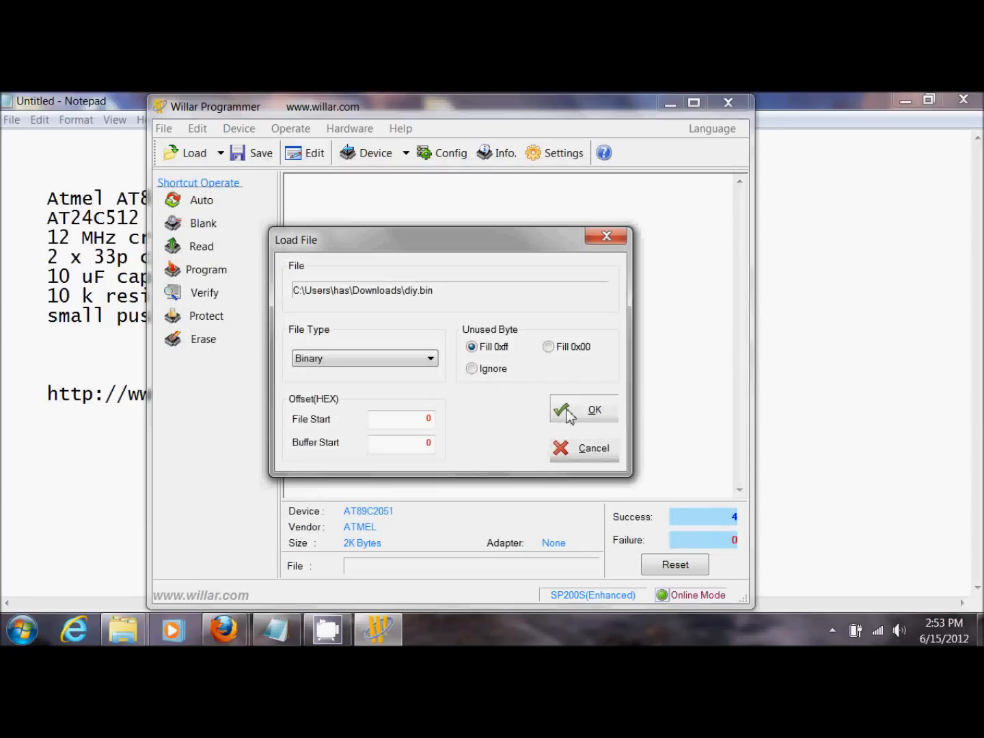
- Load diy.bin as binary and program it onto the AT89C2051 chip
{"action": "left_click", "coordinate": [585, 410]}
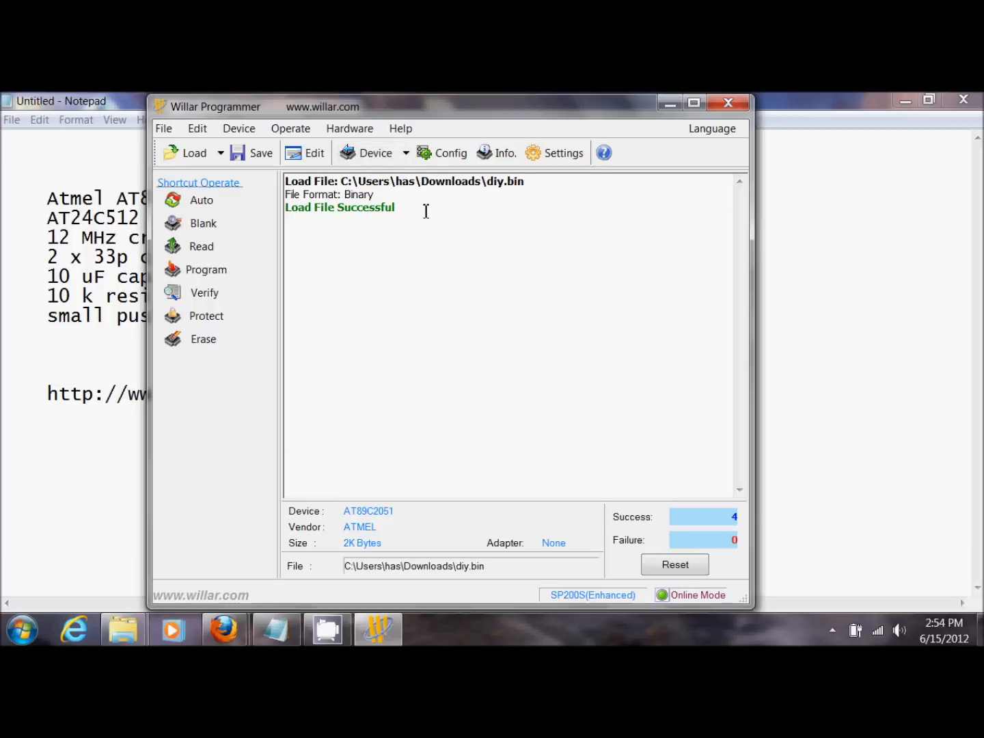
{"action": "mouse_move", "coordinate": [391, 231]}
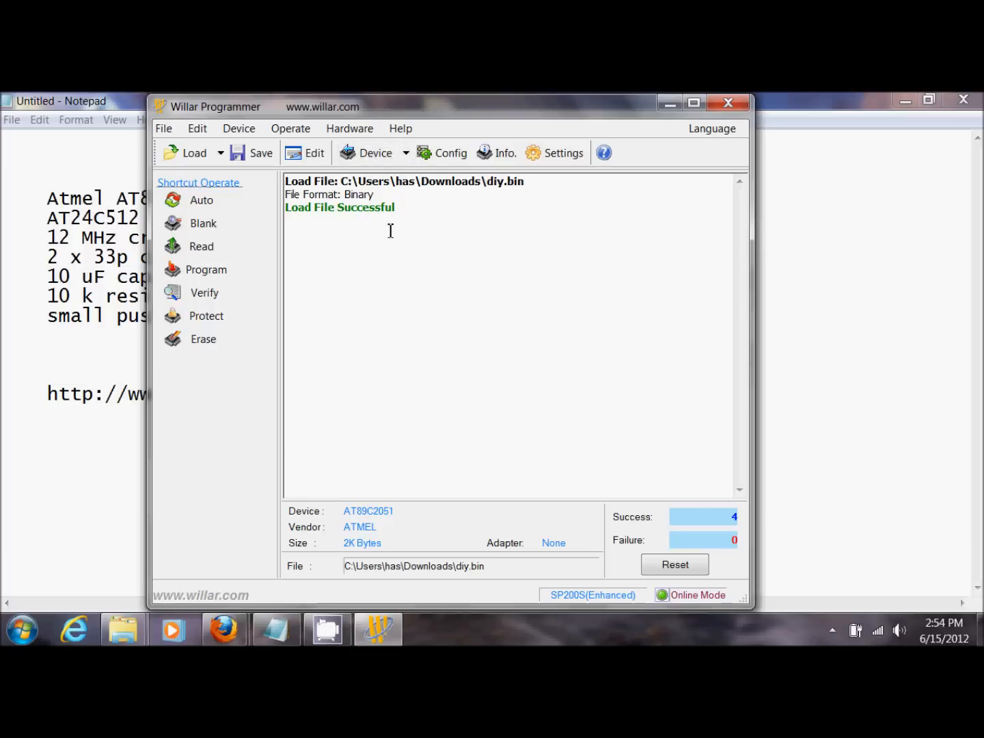
{"action": "mouse_move", "coordinate": [430, 229]}
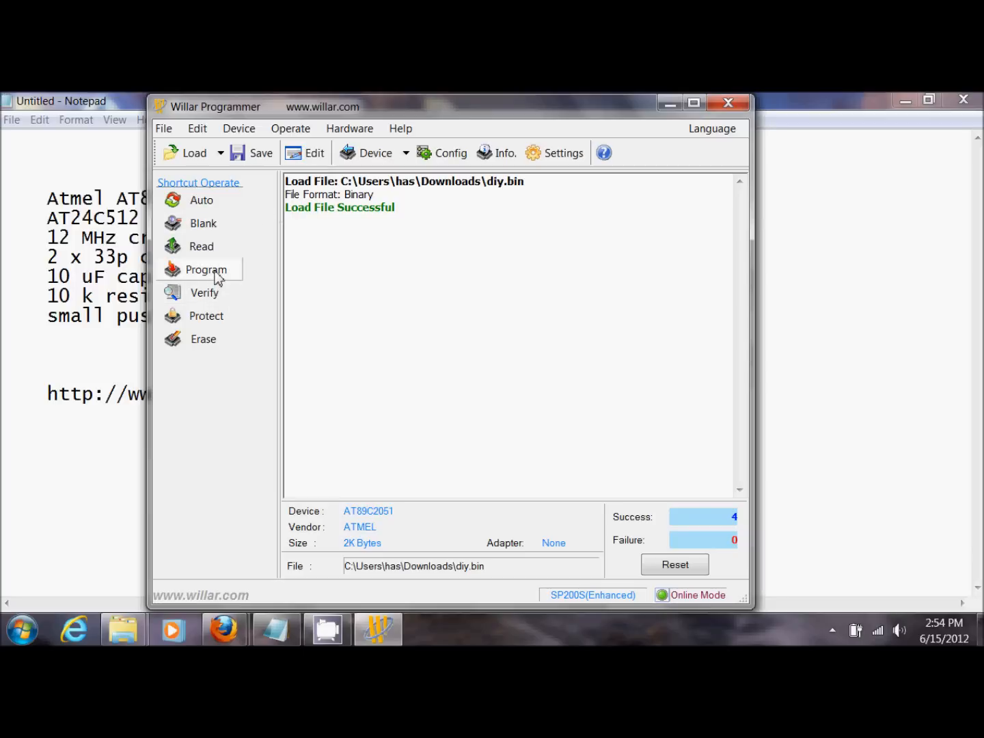
{"action": "left_click", "coordinate": [206, 269]}
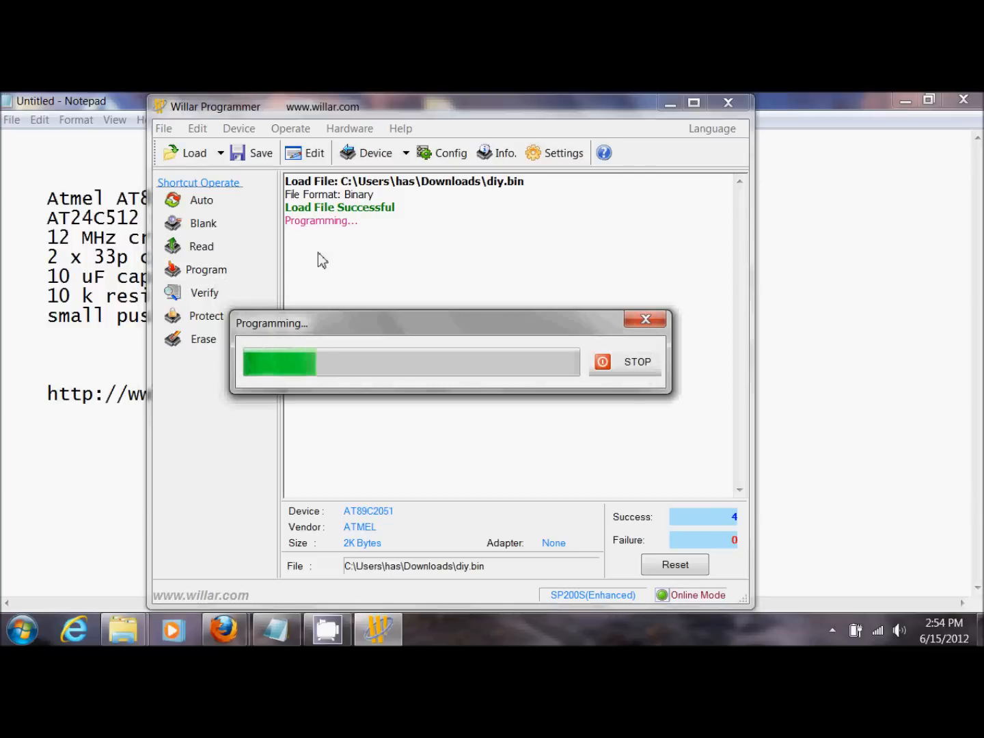
{"action": "mouse_move", "coordinate": [405, 276]}
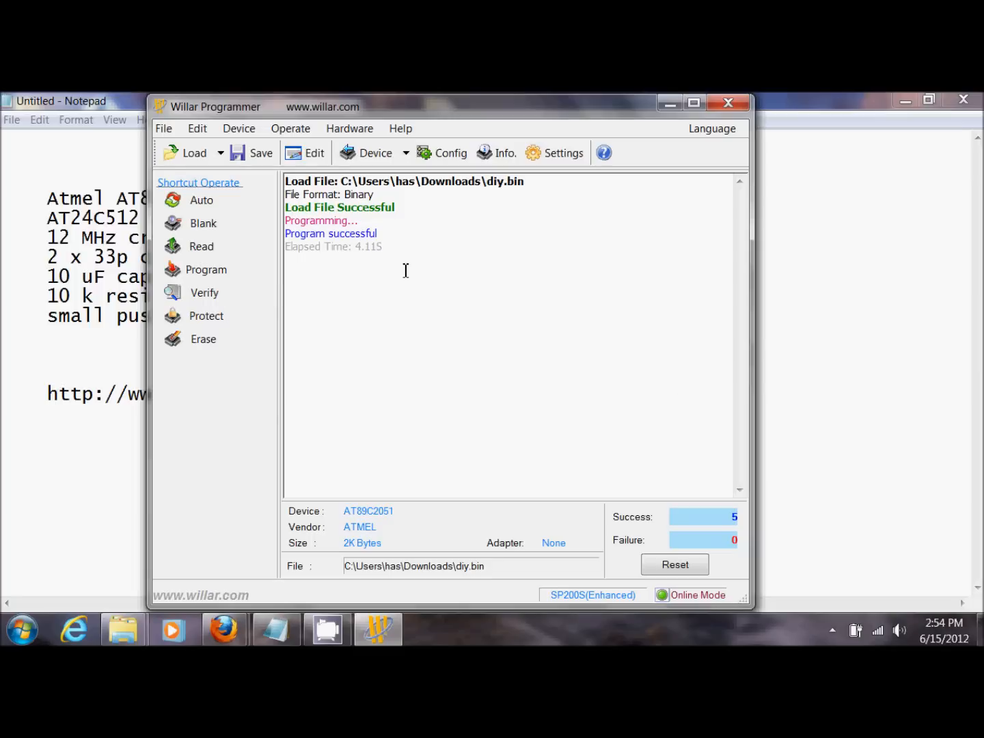
{"action": "mouse_move", "coordinate": [383, 221]}
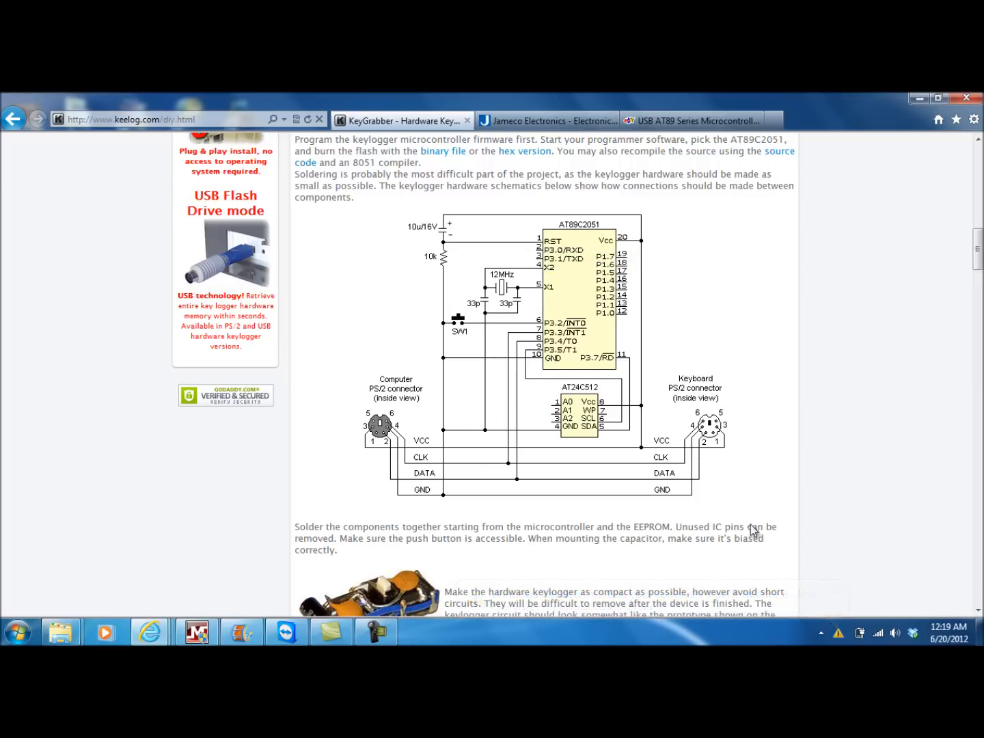
- Scroll the KeeLog DIY page down to the keylogger wiring schematic
{"action": "scroll", "scroll_direction": "down", "scroll_amount": 3}
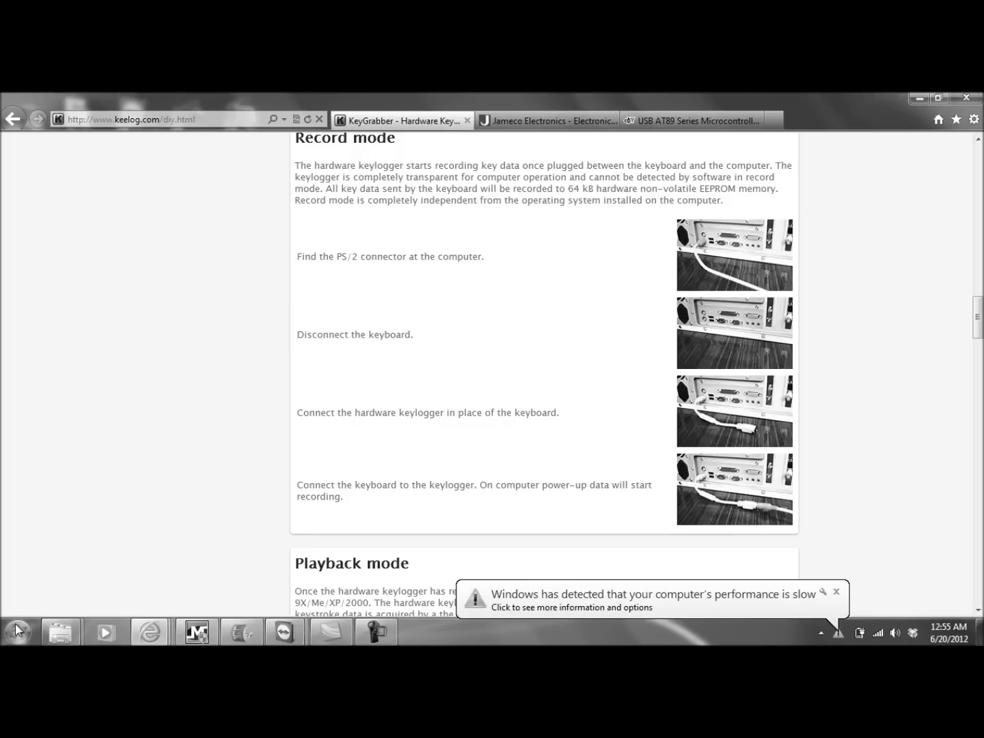
- Launch Notepad from the Start menu search
{"action": "left_click", "coordinate": [16, 631]}
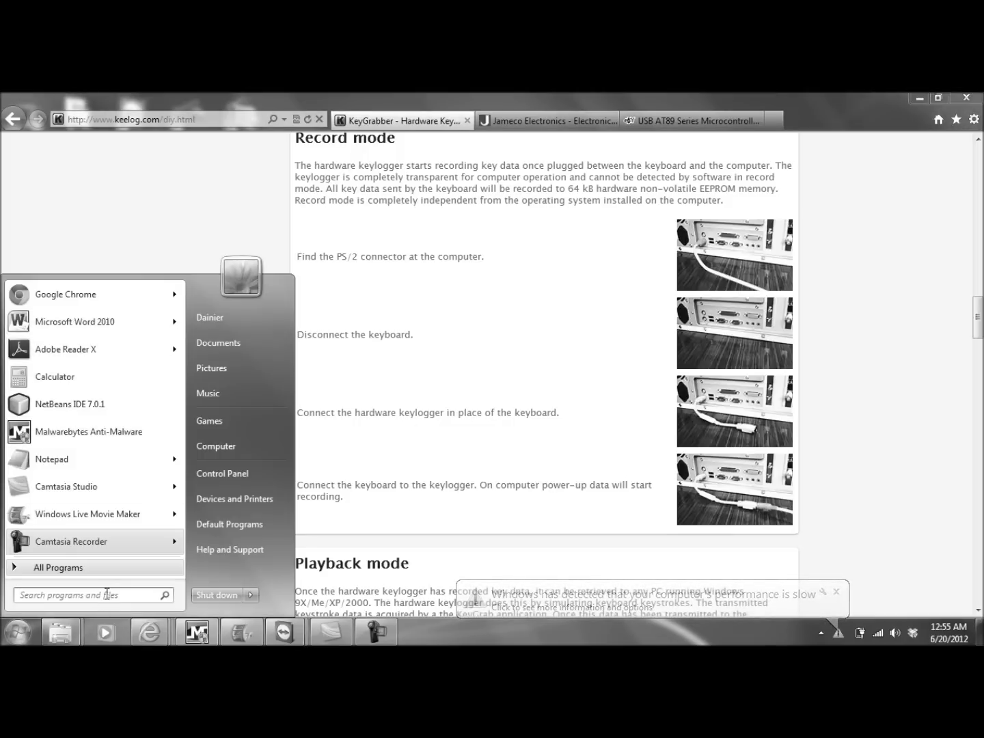
{"action": "type", "text": "no"}
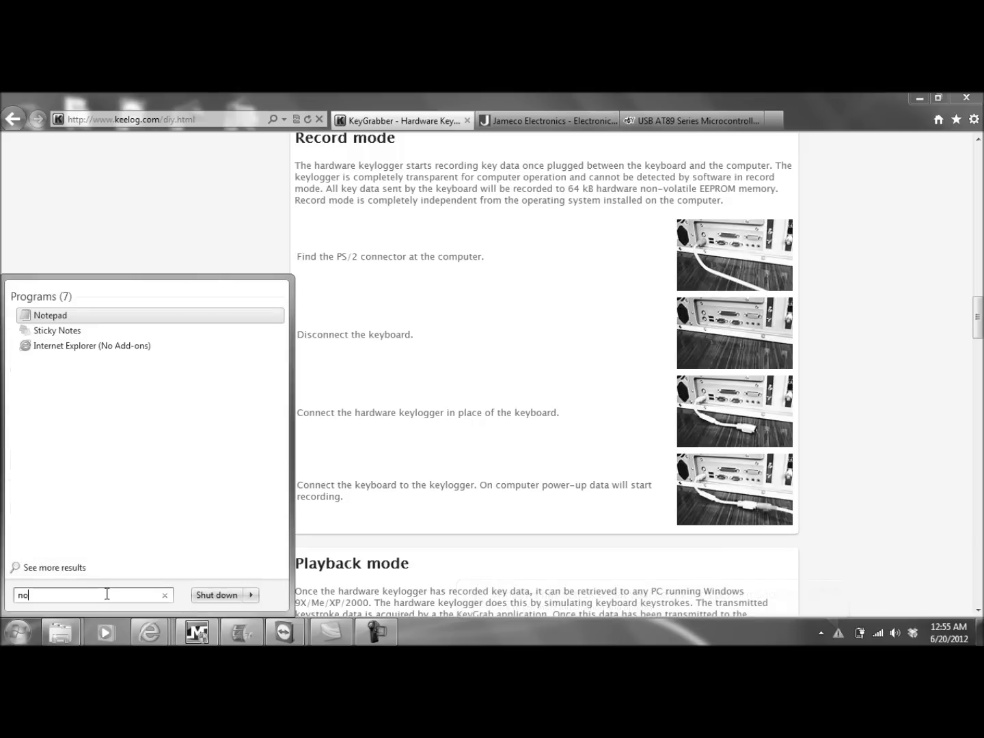
{"action": "left_click", "coordinate": [51, 314]}
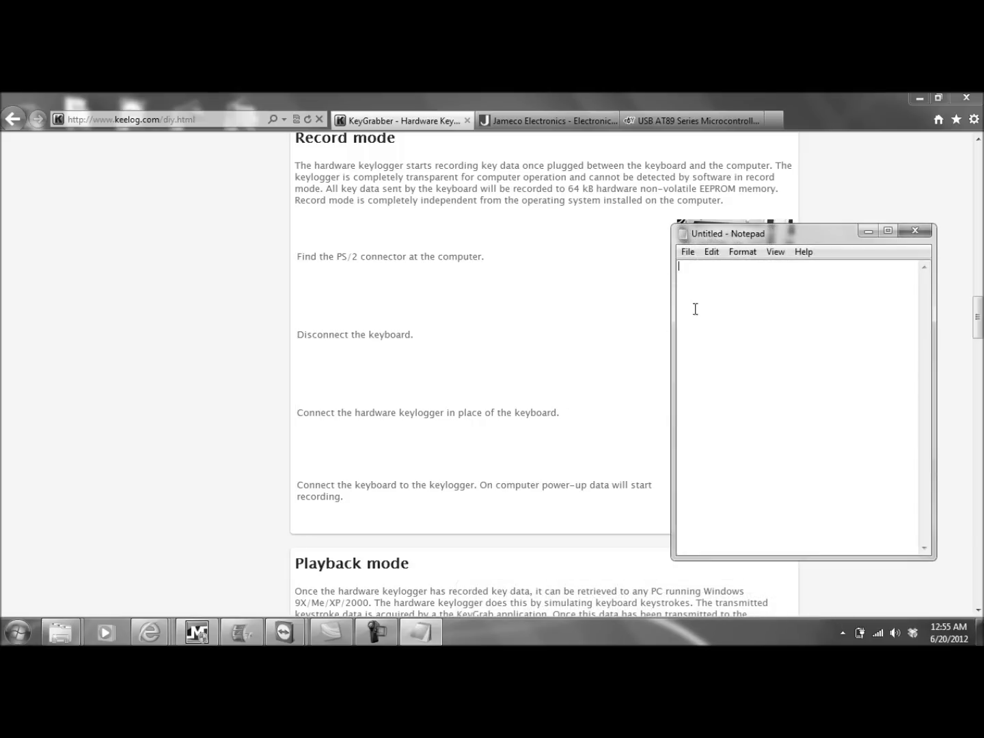
{"action": "mouse_move", "coordinate": [693, 287]}
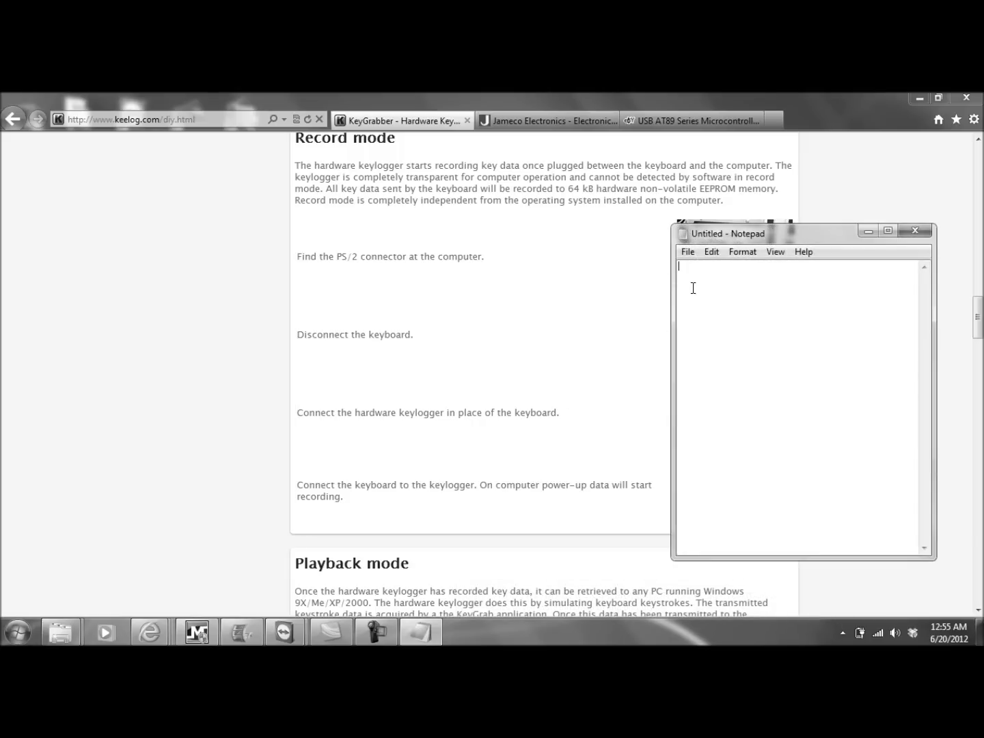
- Write 'Hello world!' in the blank Notepad document as keylogger test input
{"action": "type", "text": "Hell"}
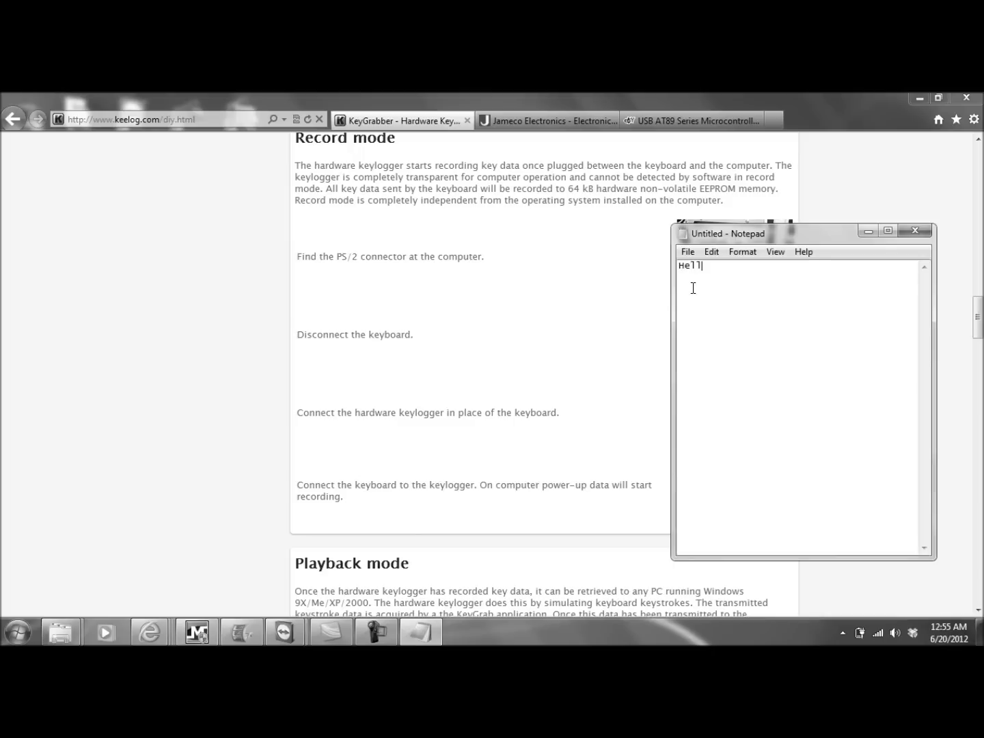
{"action": "type", "text": "o wor"}
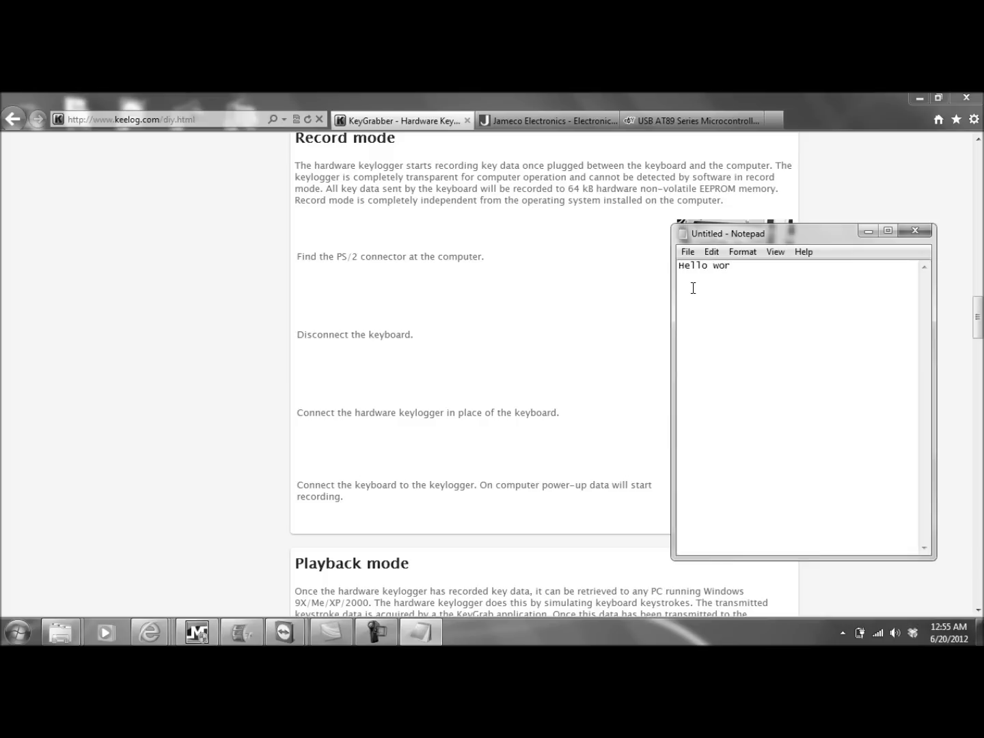
{"action": "type", "text": "ld"}
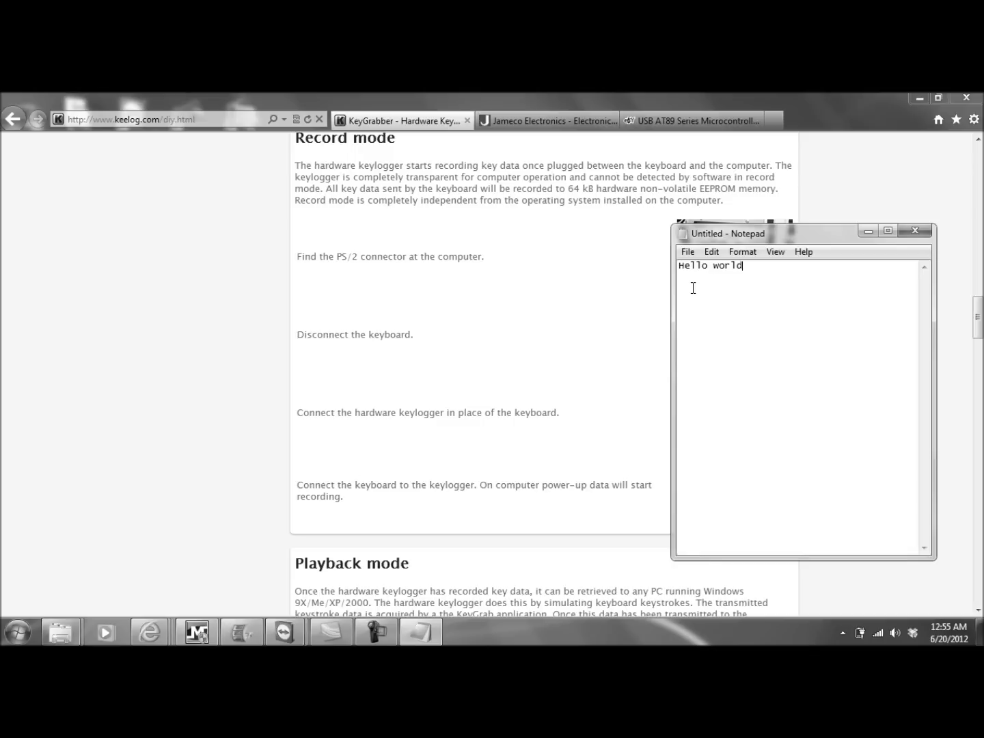
{"action": "type", "text": "!"}
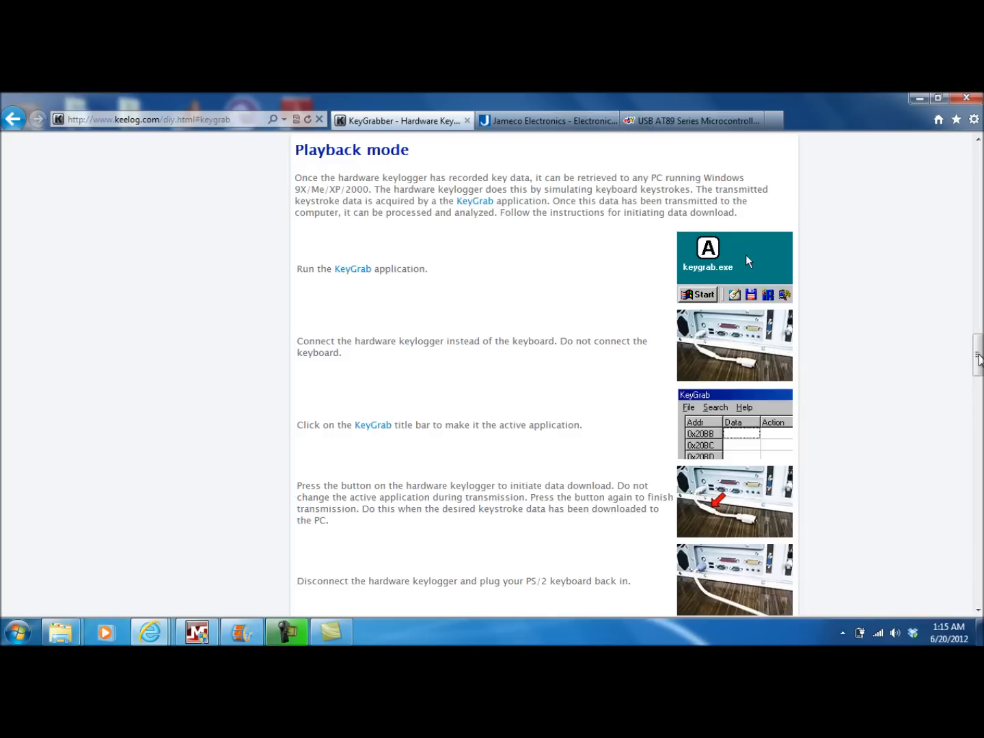
{"action": "mouse_move", "coordinate": [352, 268]}
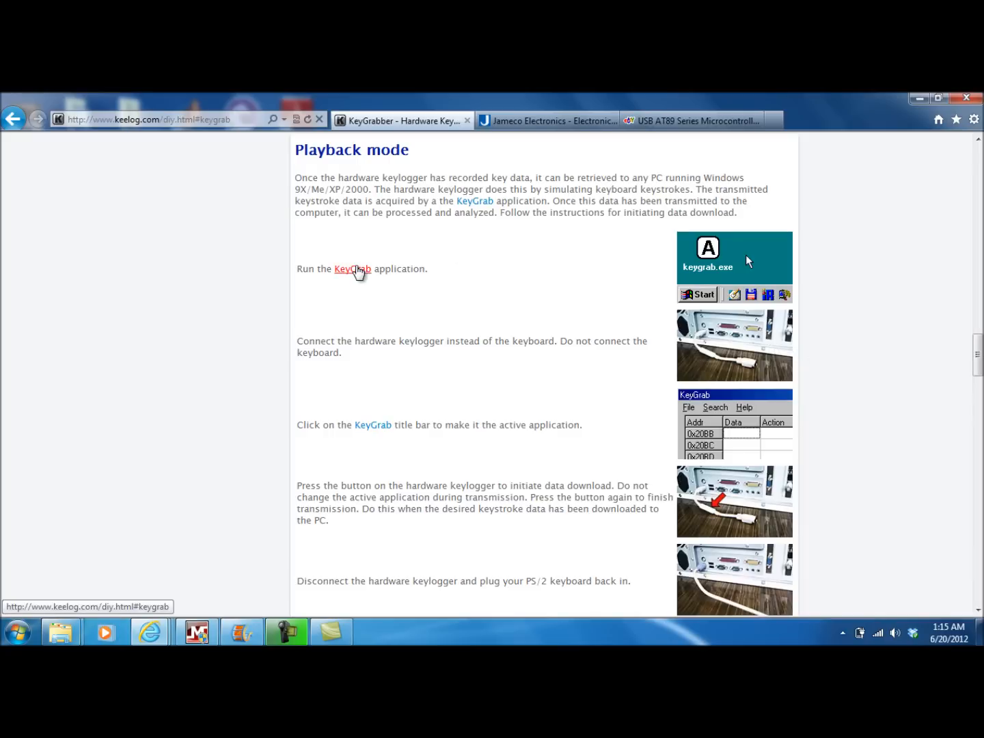
- Scroll the KeeLog DIY page down to the Playback mode section with the KeyGrab link
{"action": "scroll", "scroll_direction": "down", "scroll_amount": 3}
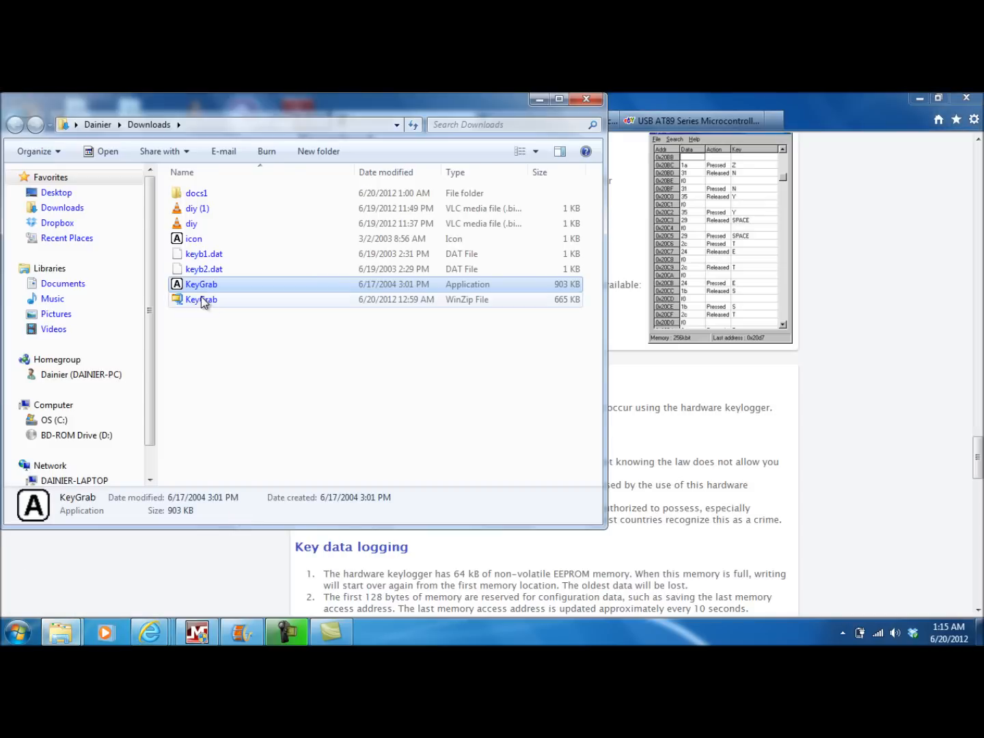
- Run KeyGrab.exe from Downloads, allowing the unverified program, and close the folder window
{"action": "double_click", "coordinate": [200, 284]}
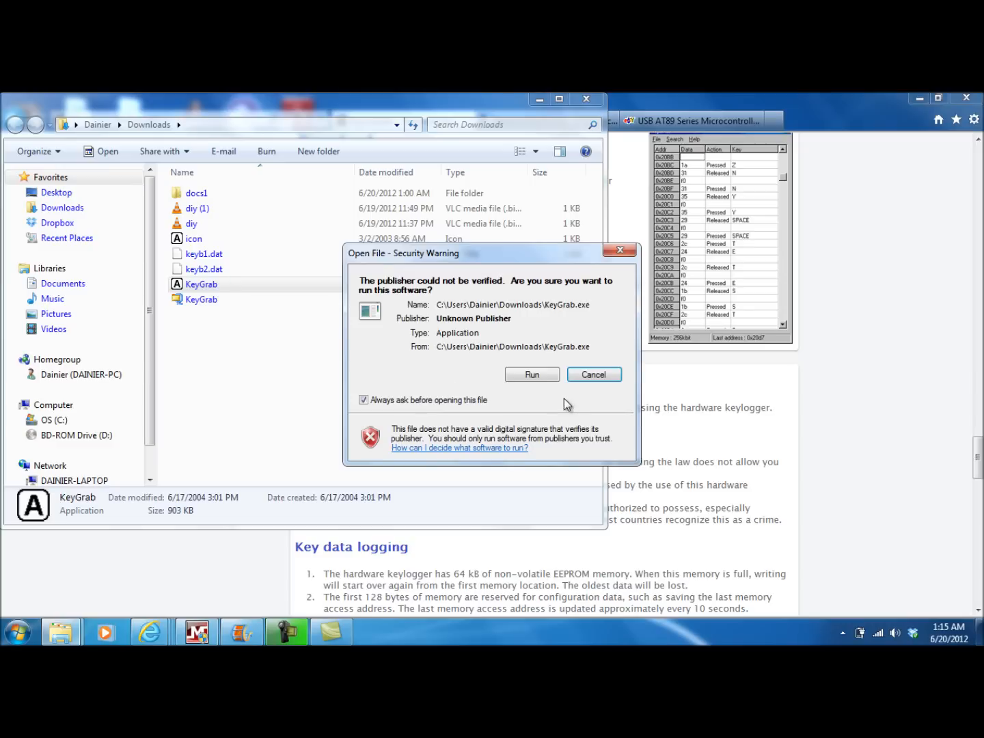
{"action": "left_click", "coordinate": [532, 374]}
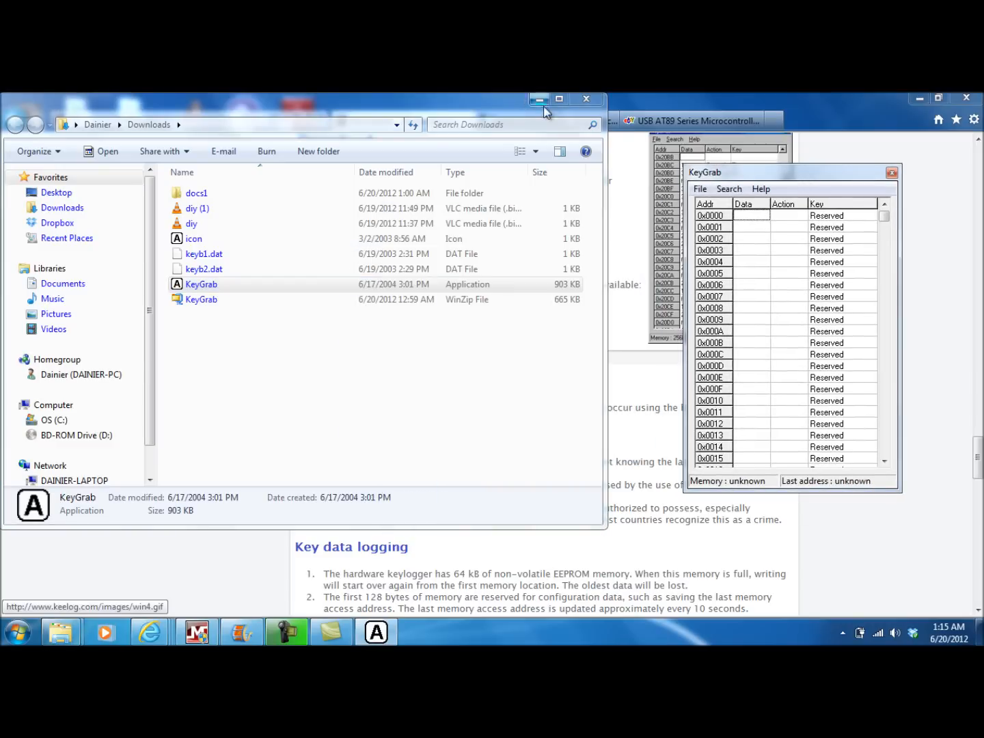
{"action": "mouse_move", "coordinate": [585, 99]}
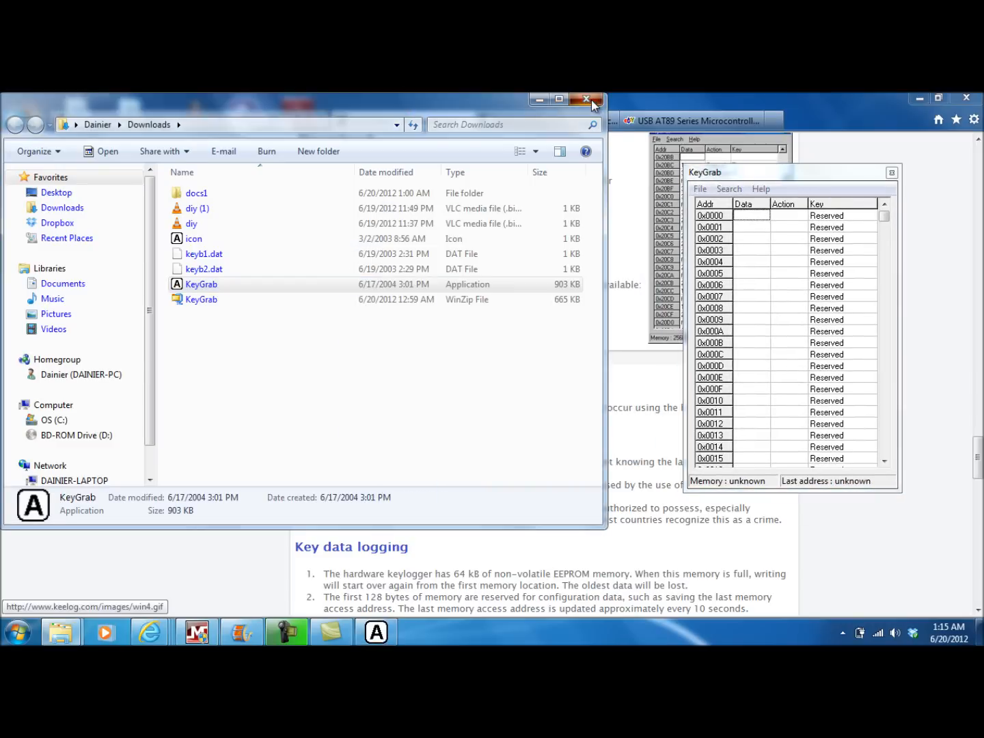
{"action": "left_click", "coordinate": [588, 100]}
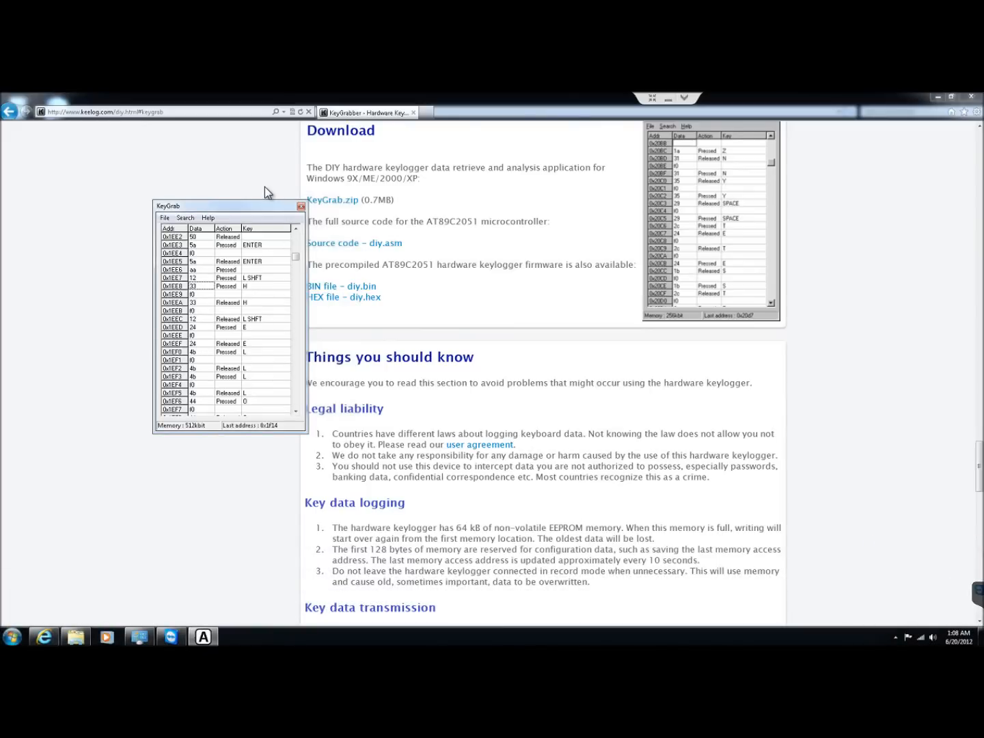
{"action": "mouse_move", "coordinate": [257, 213]}
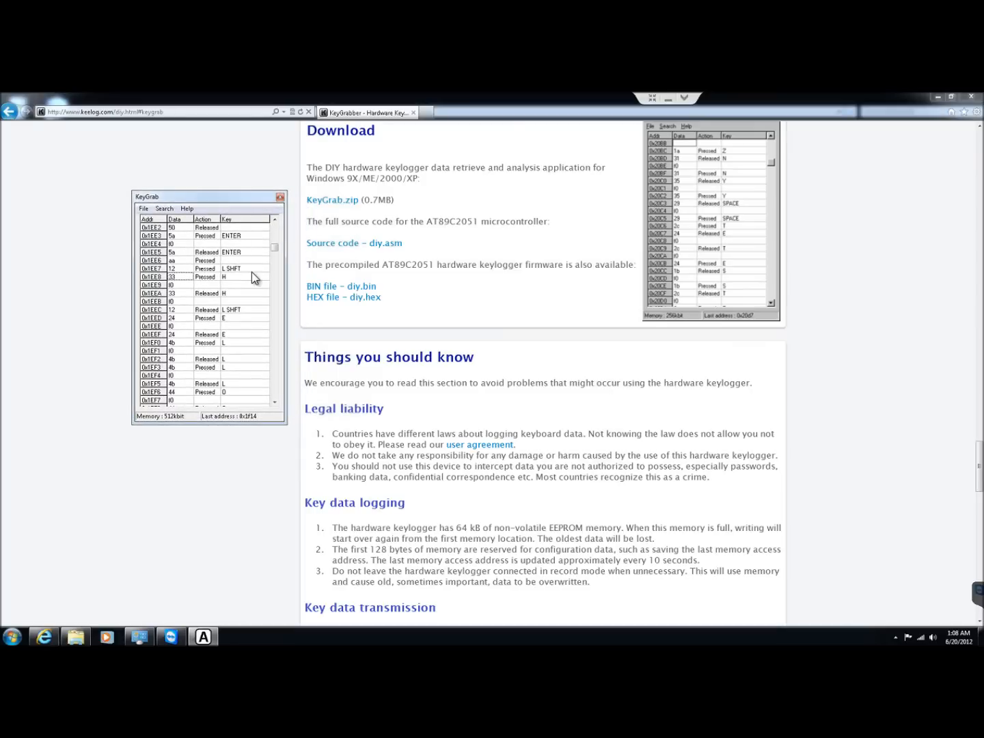
{"action": "mouse_move", "coordinate": [263, 324]}
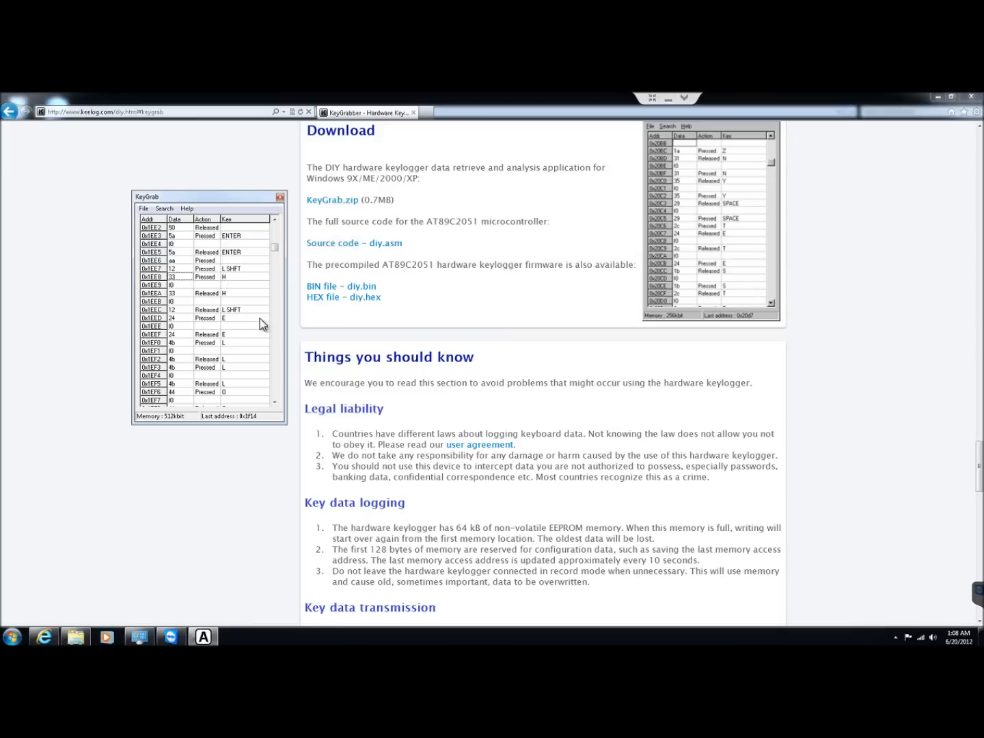
{"action": "mouse_move", "coordinate": [232, 280]}
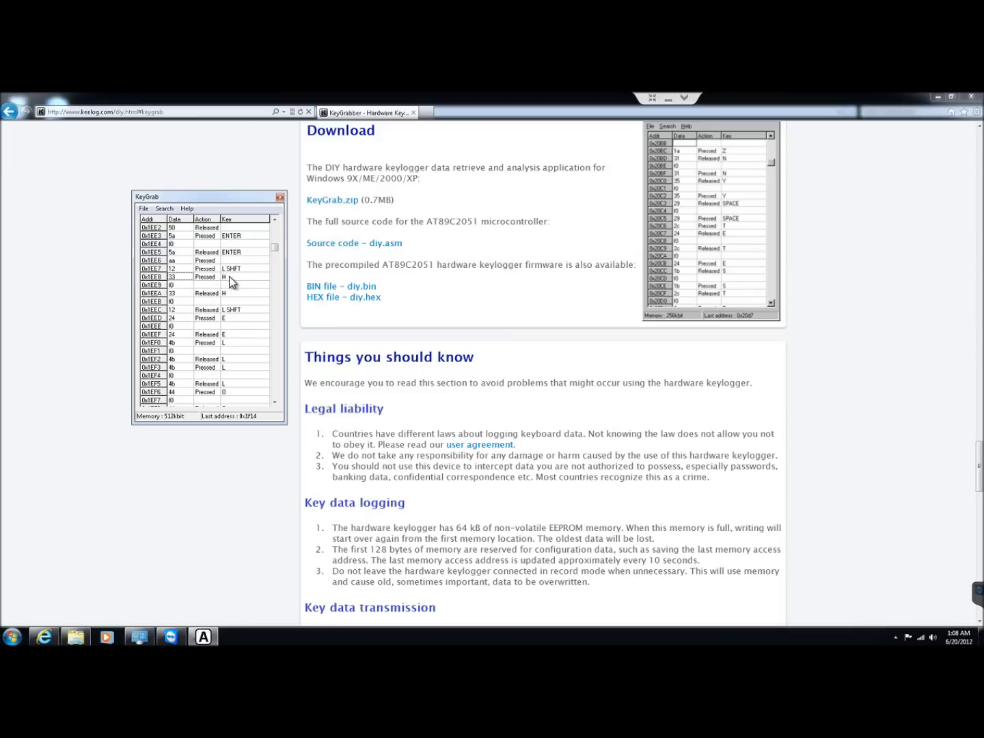
{"action": "mouse_move", "coordinate": [227, 309]}
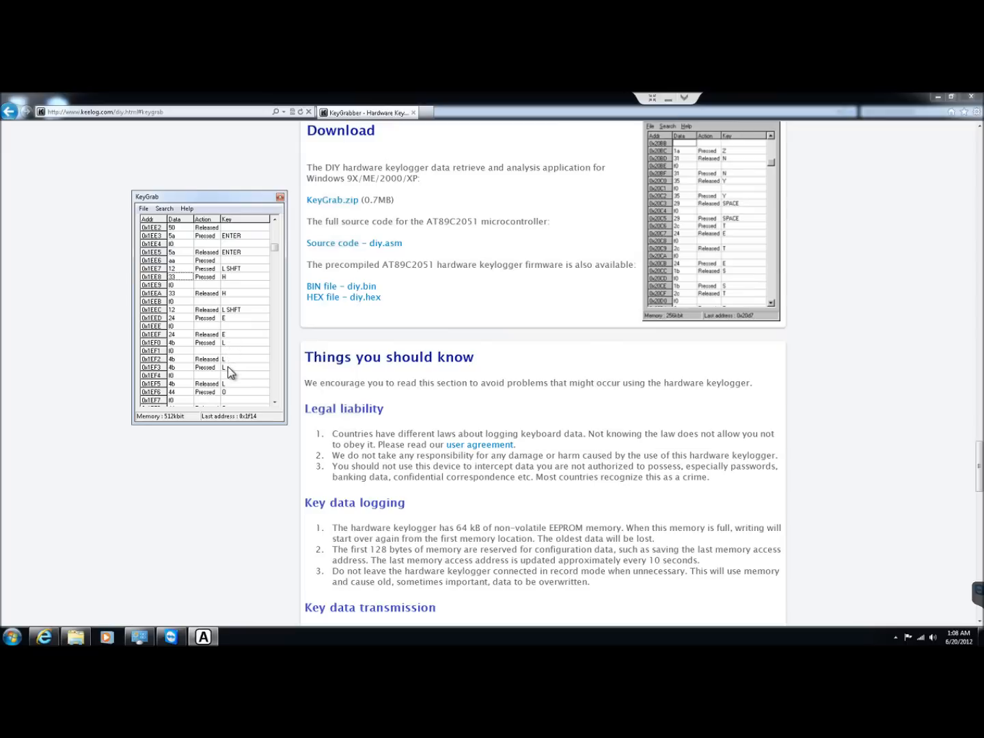
- Scroll KeyGrab's keystroke list to the later entries Space, Shift, W, O, R, L
{"action": "left_click", "coordinate": [276, 401]}
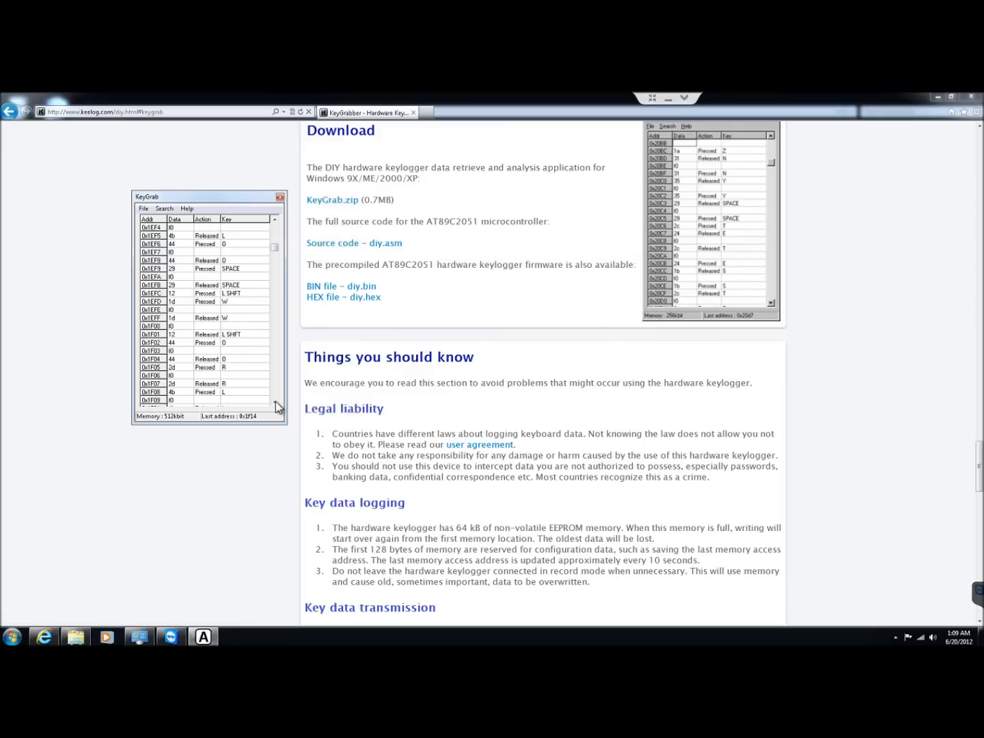
{"action": "left_click", "coordinate": [274, 403]}
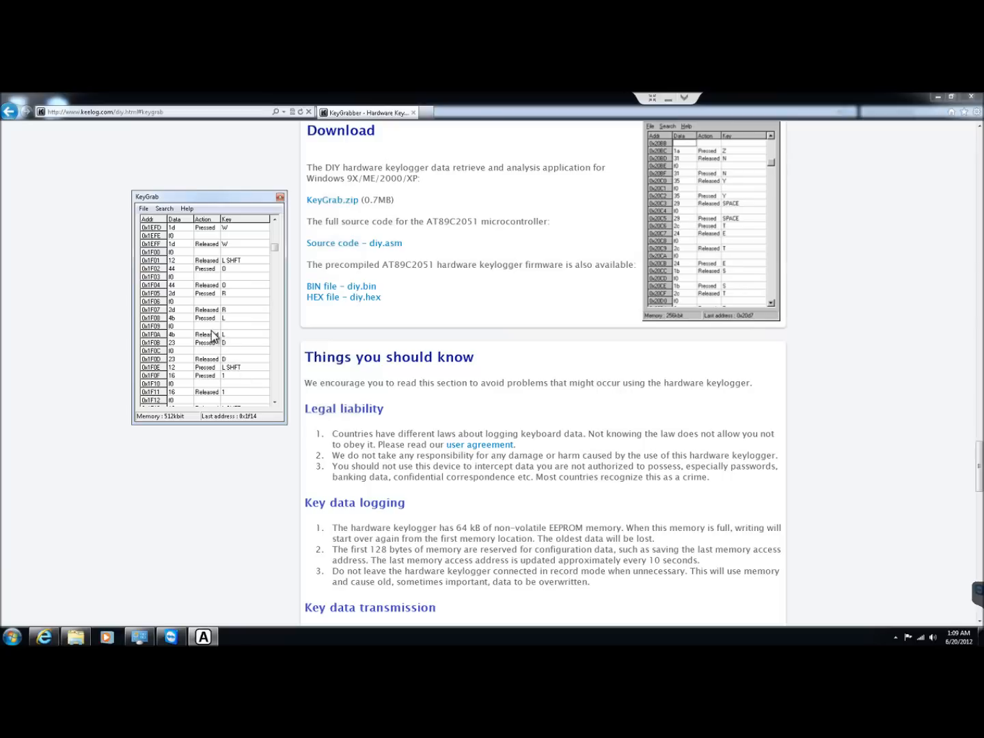
{"action": "mouse_move", "coordinate": [218, 325]}
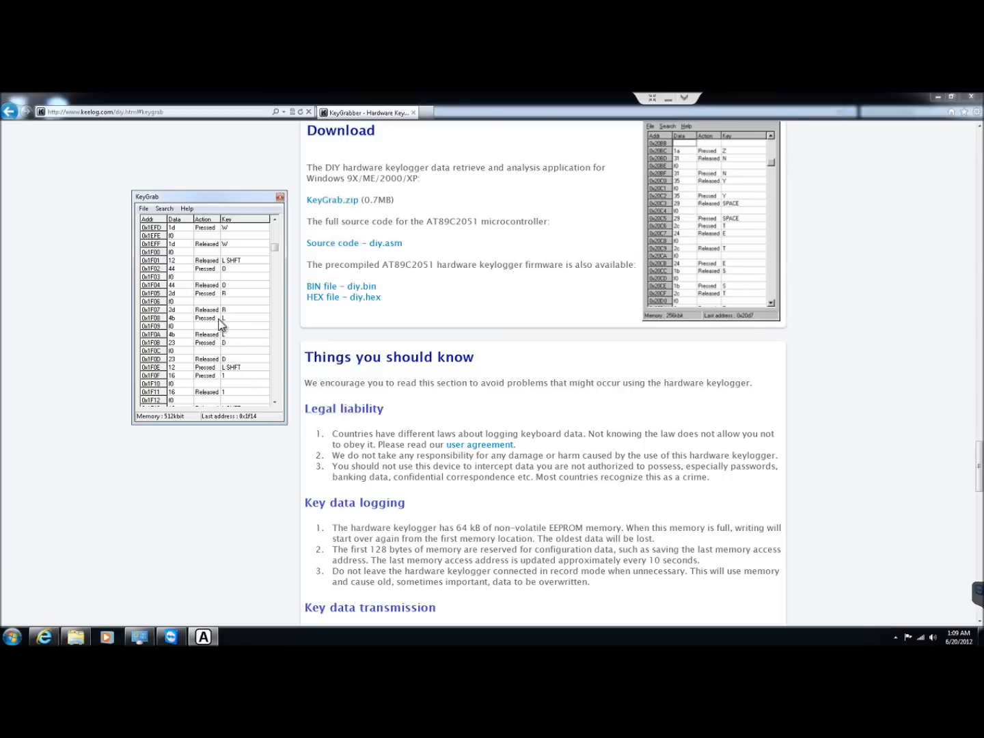